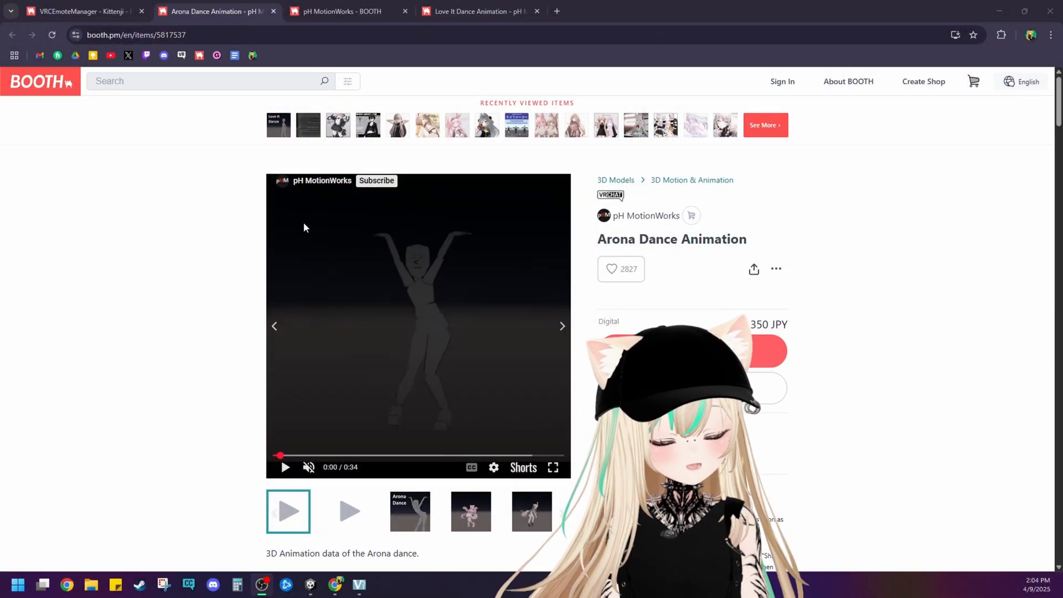
mouse_move(444, 217)
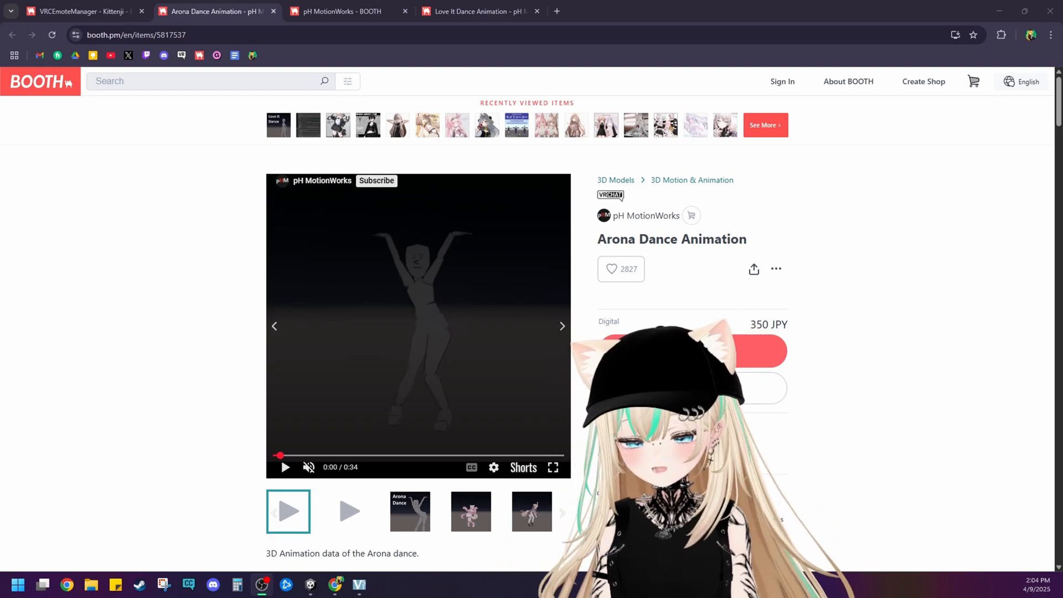
- Play the Arona Dance preview, then the Love It Dance Animation preview on its BOOTH page
left_click(285, 466)
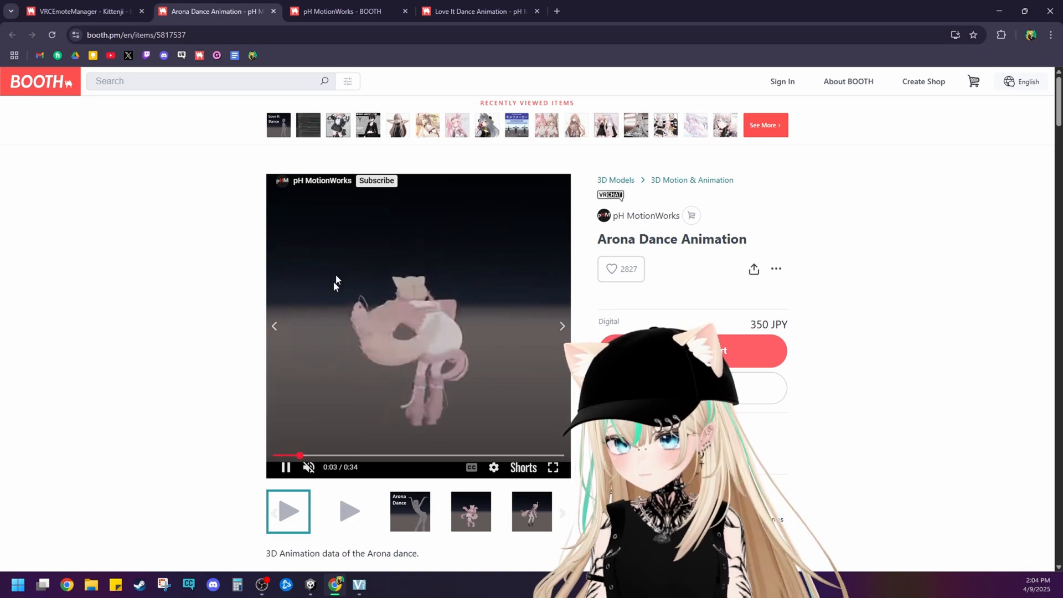
mouse_move(339, 11)
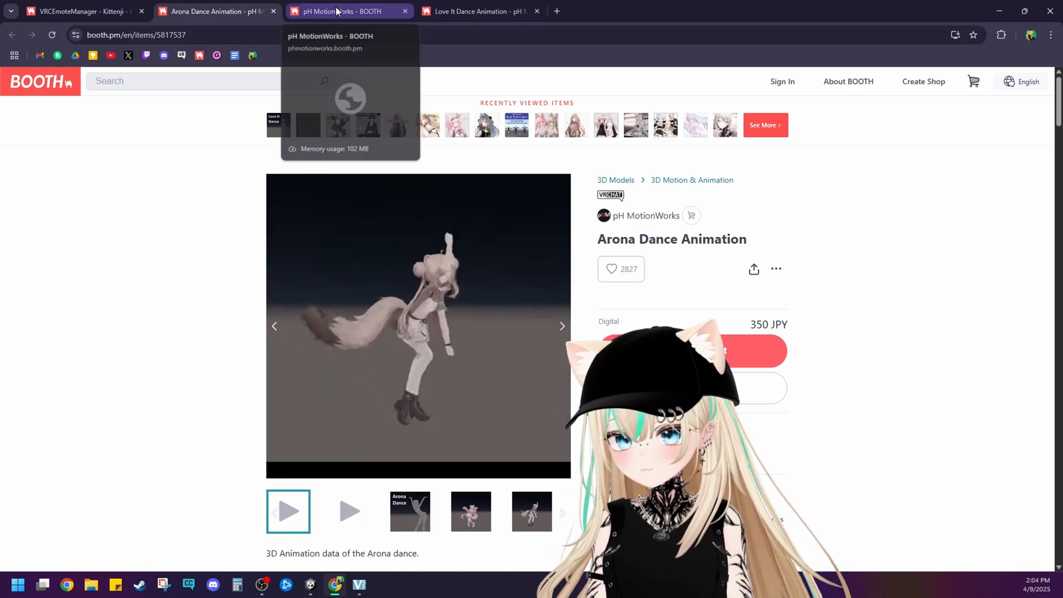
left_click(475, 12)
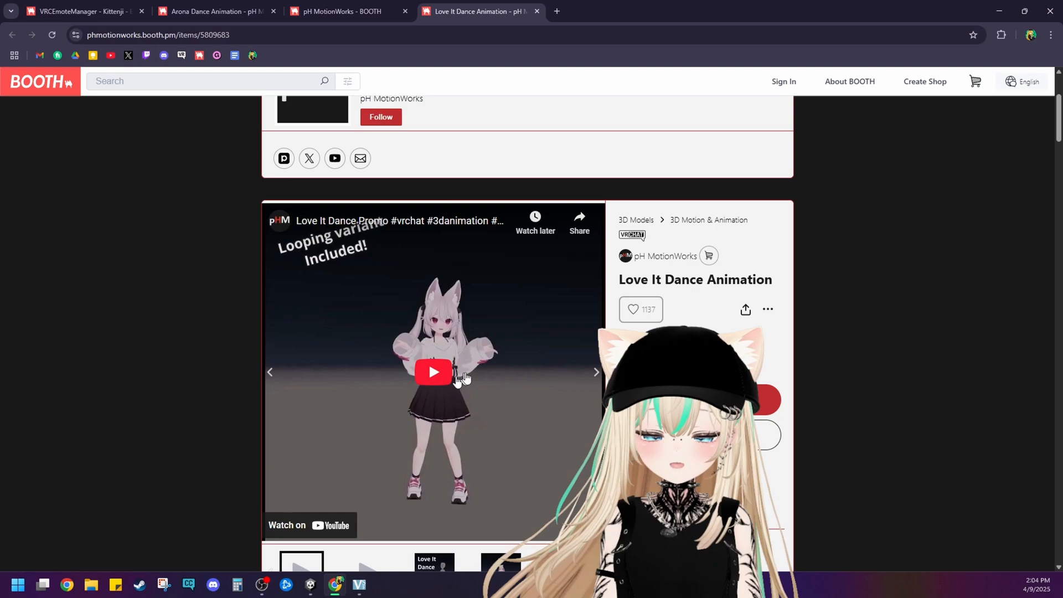
scroll("down", 3)
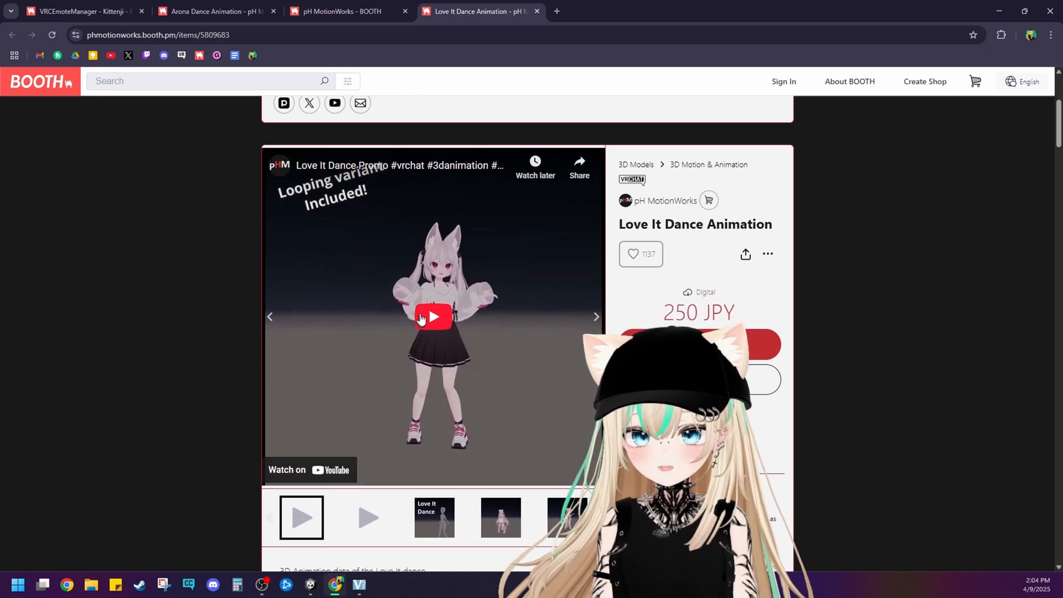
left_click(433, 317)
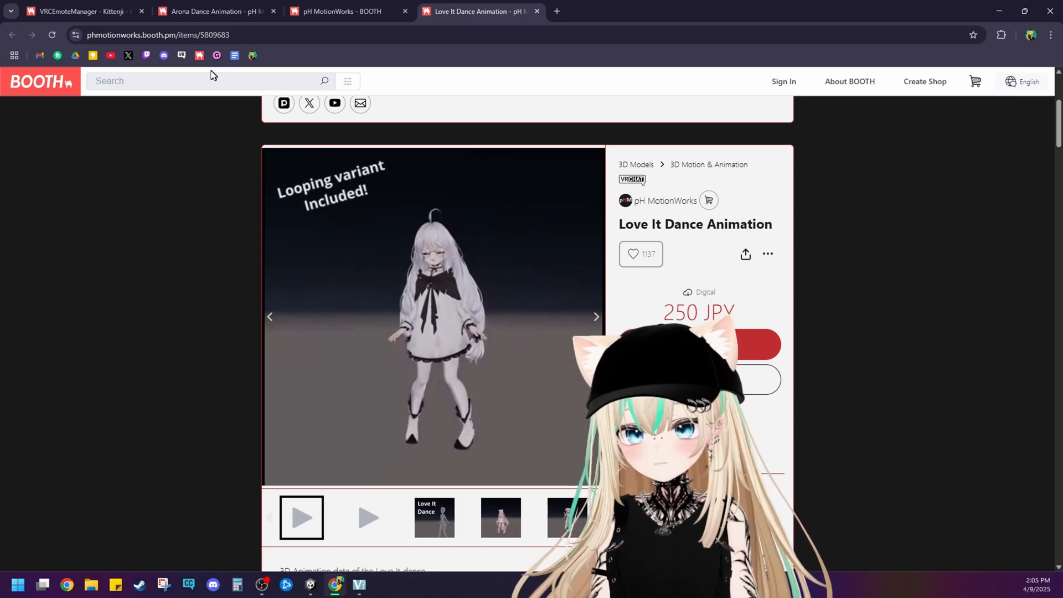
- Return to the VRCEmoteManager product page and scroll up through its description
left_click(81, 11)
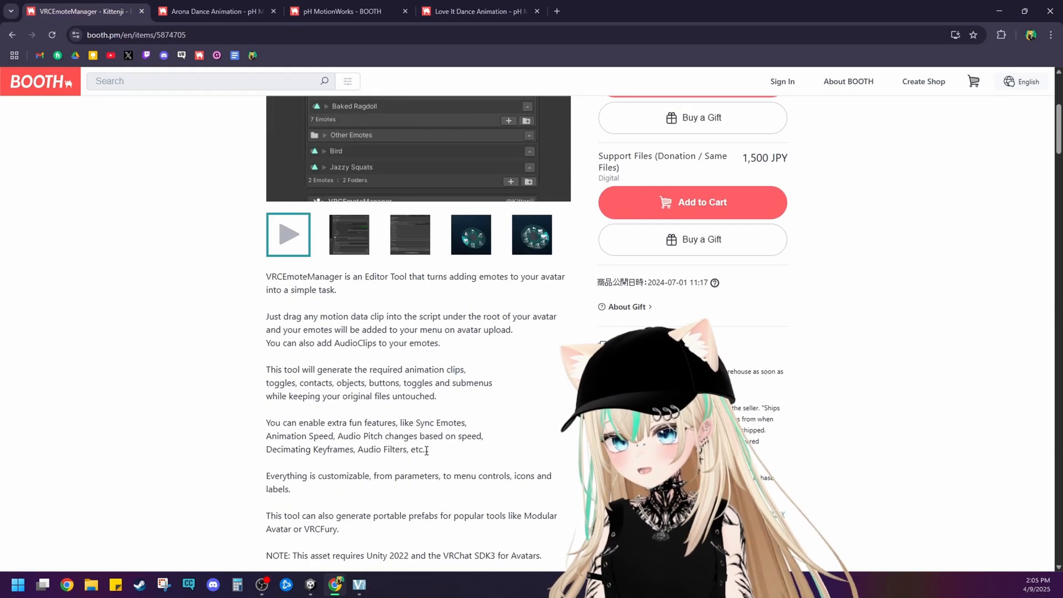
scroll("up", 3)
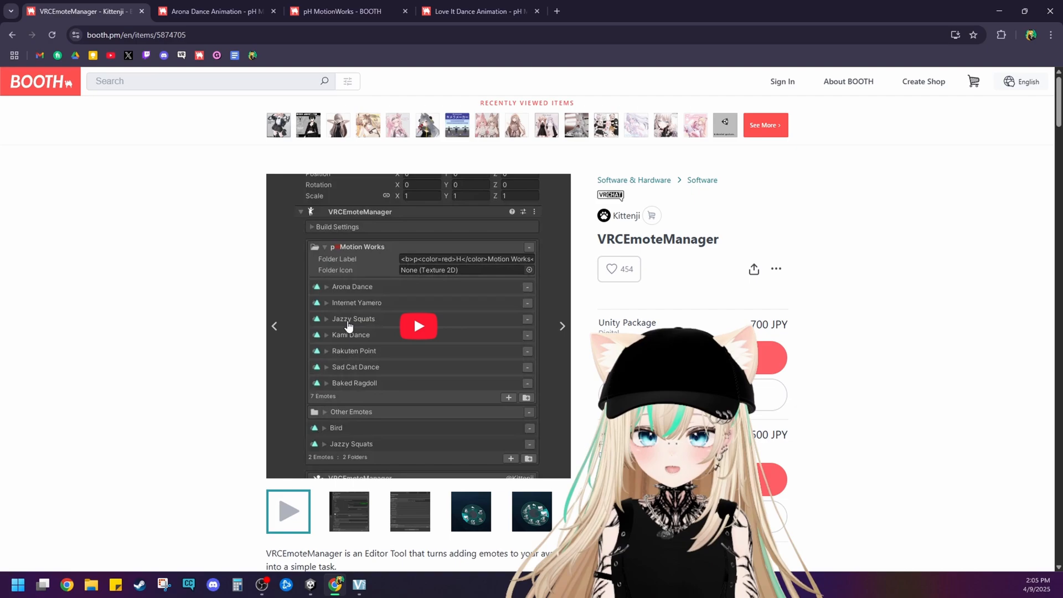
mouse_move(351, 317)
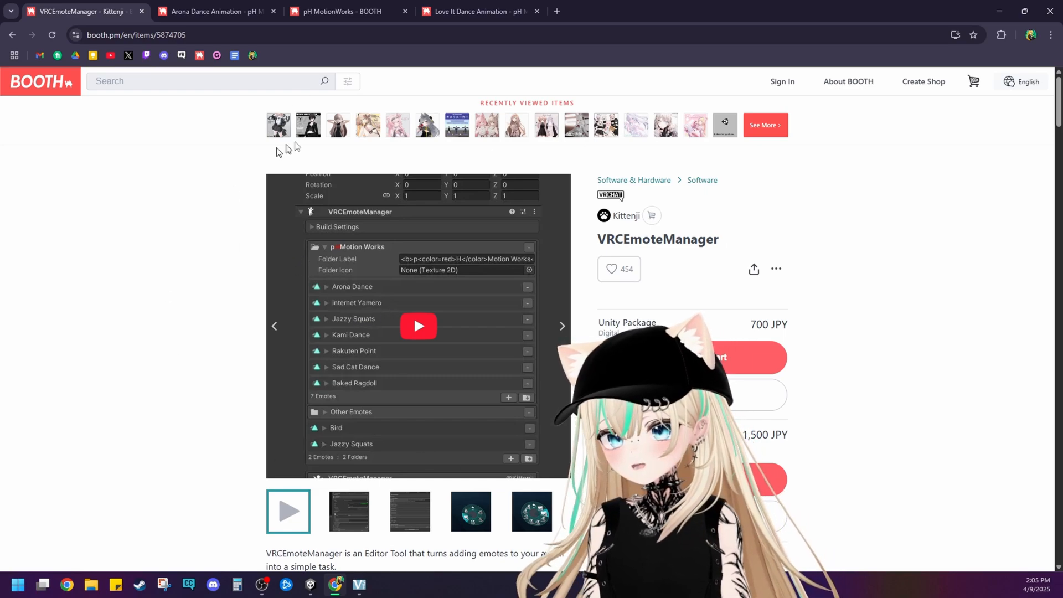
mouse_move(654, 207)
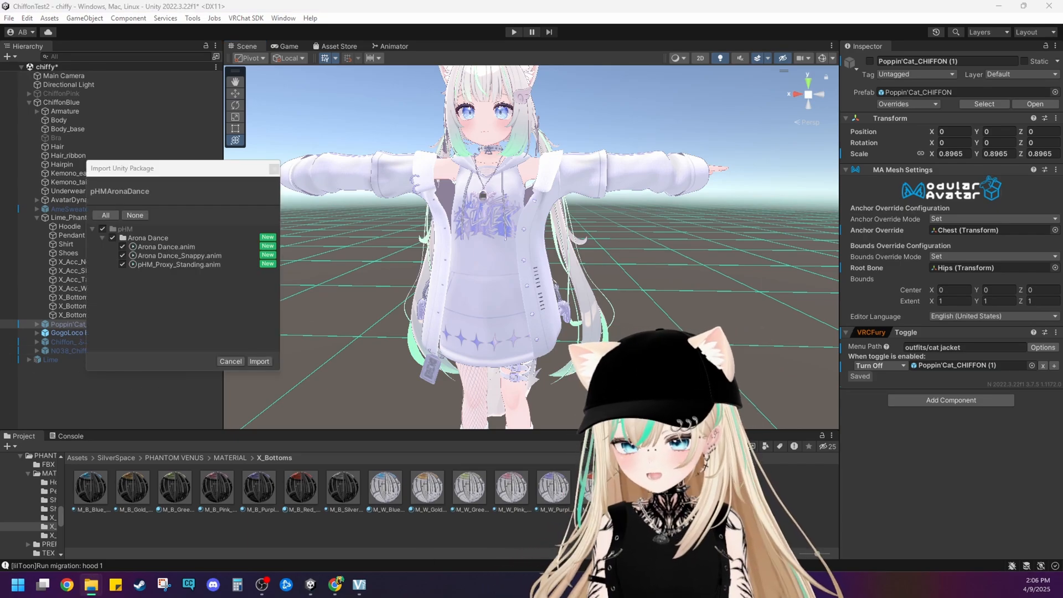
- Confirm import of the pHMAronaDance and pHMLoveIt packages
left_click(260, 361)
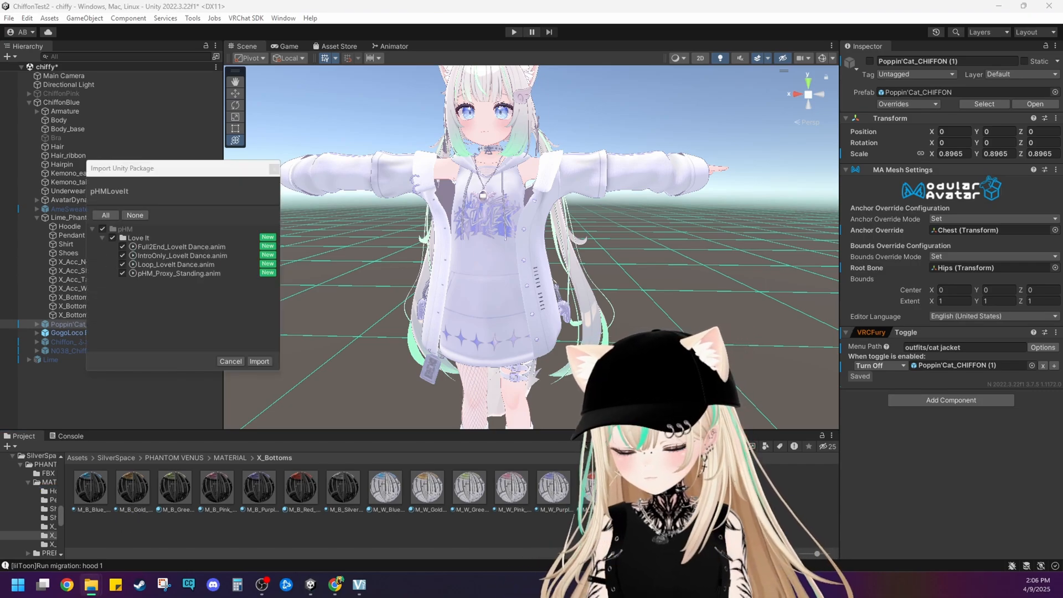
left_click(259, 361)
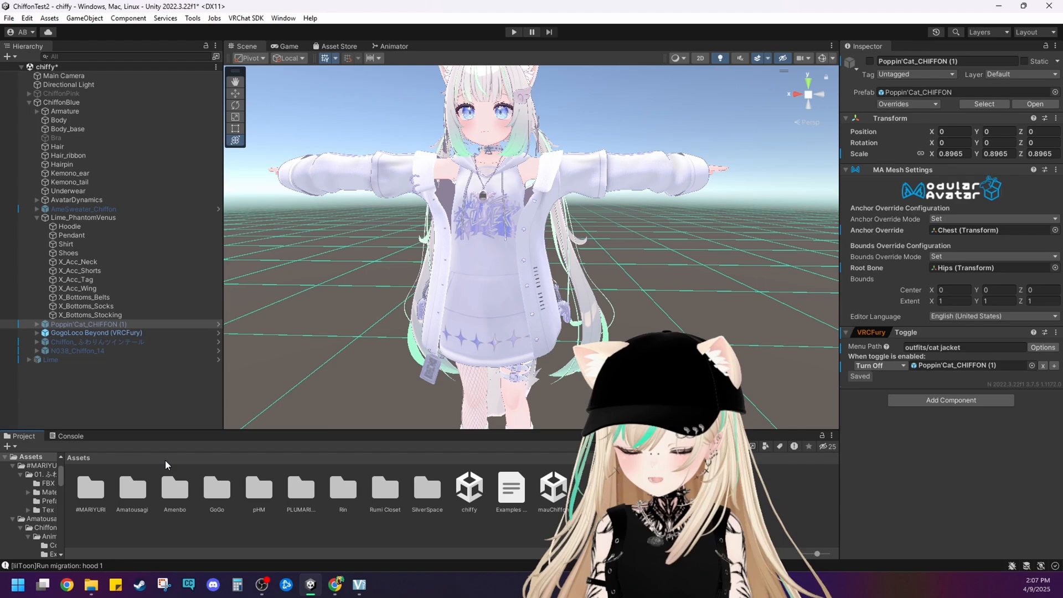
- Browse into pHM > Love It and inspect its dance clips
double_click(258, 488)
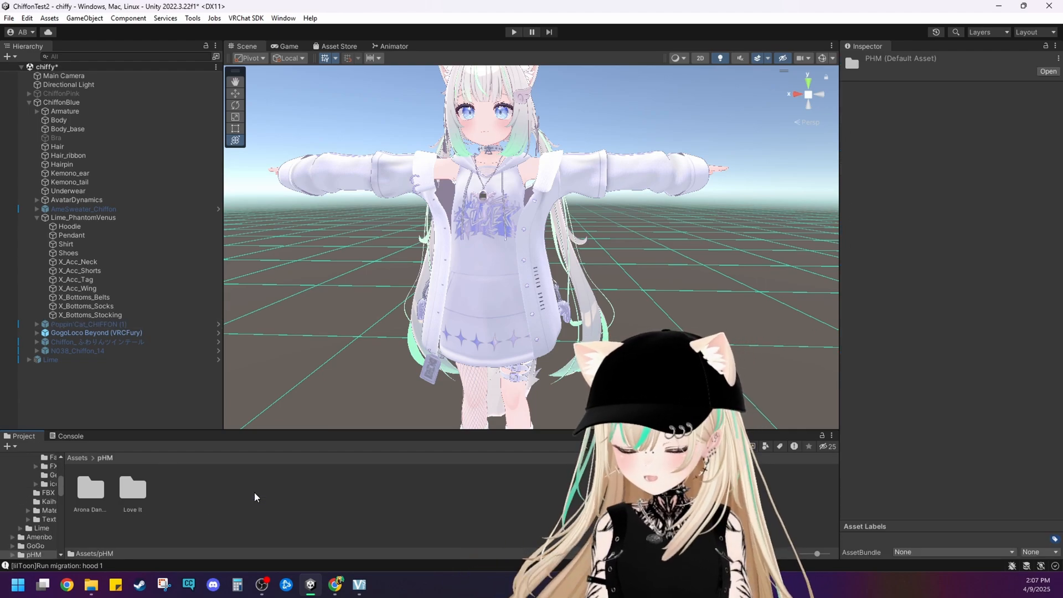
double_click(132, 488)
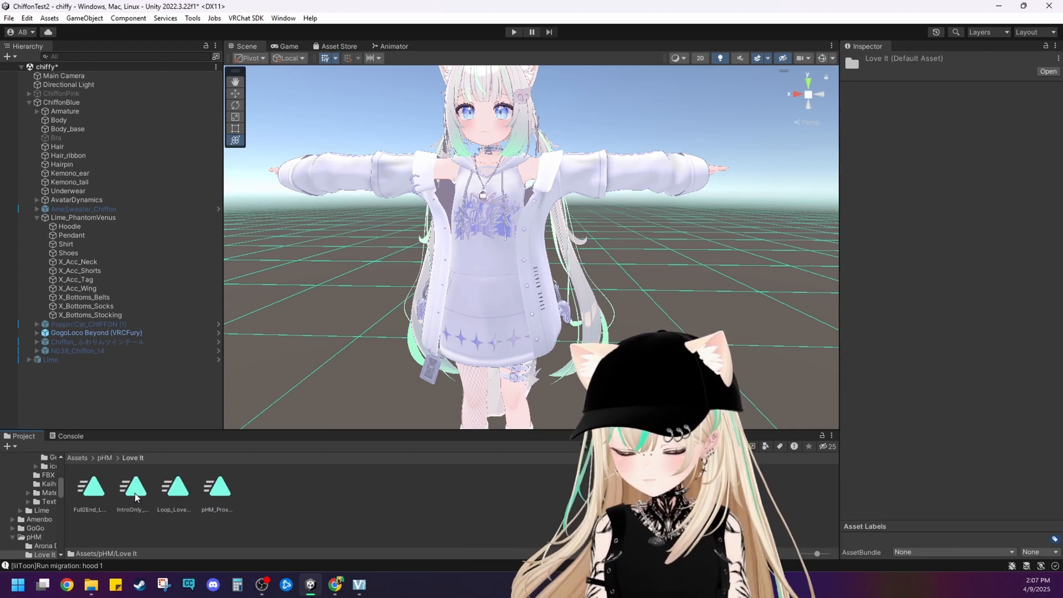
left_click(174, 488)
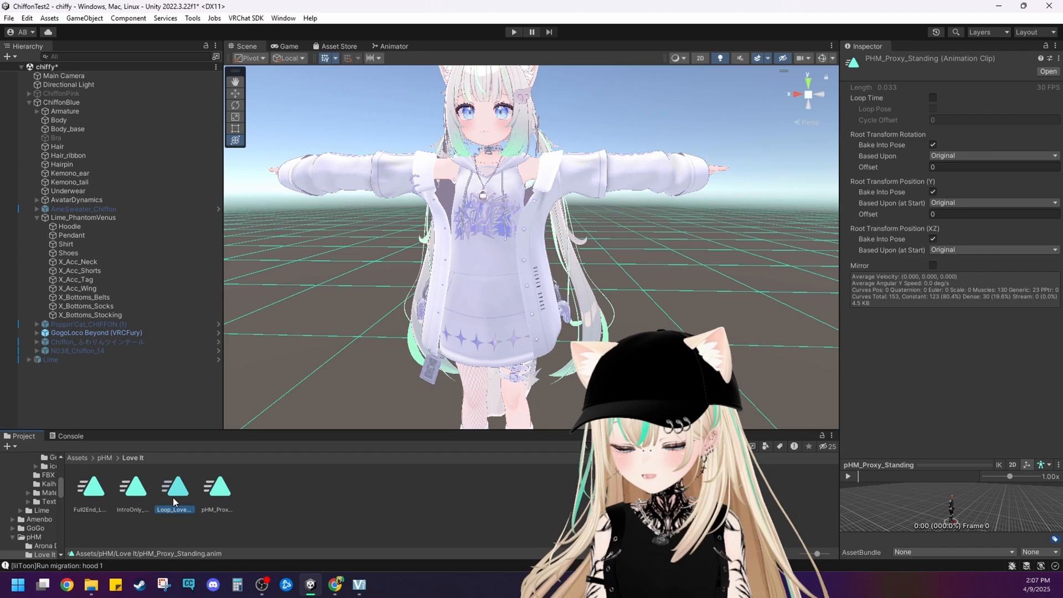
left_click(131, 487)
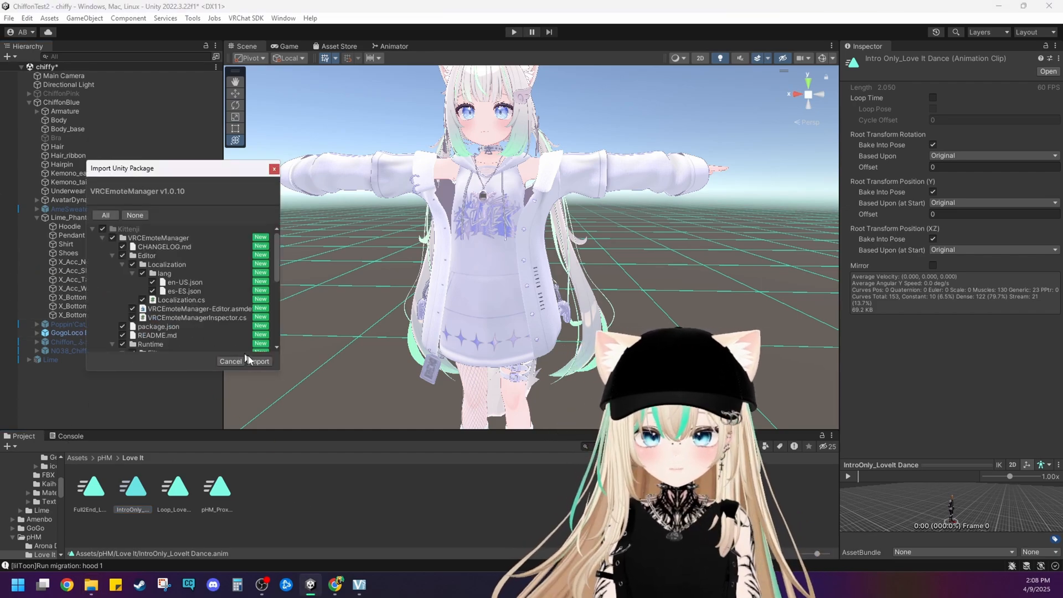
- Confirm import of the VRCEmoteManager v1.0.10 package
left_click(258, 361)
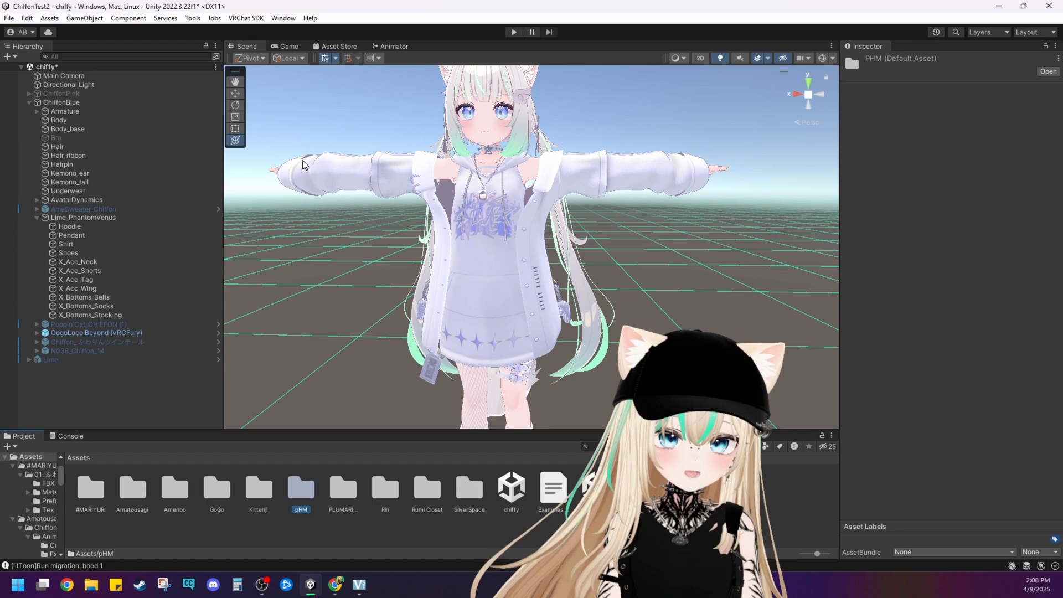
- Create a new empty GameObject in the Hierarchy for the Emotes setup
left_click(61, 102)
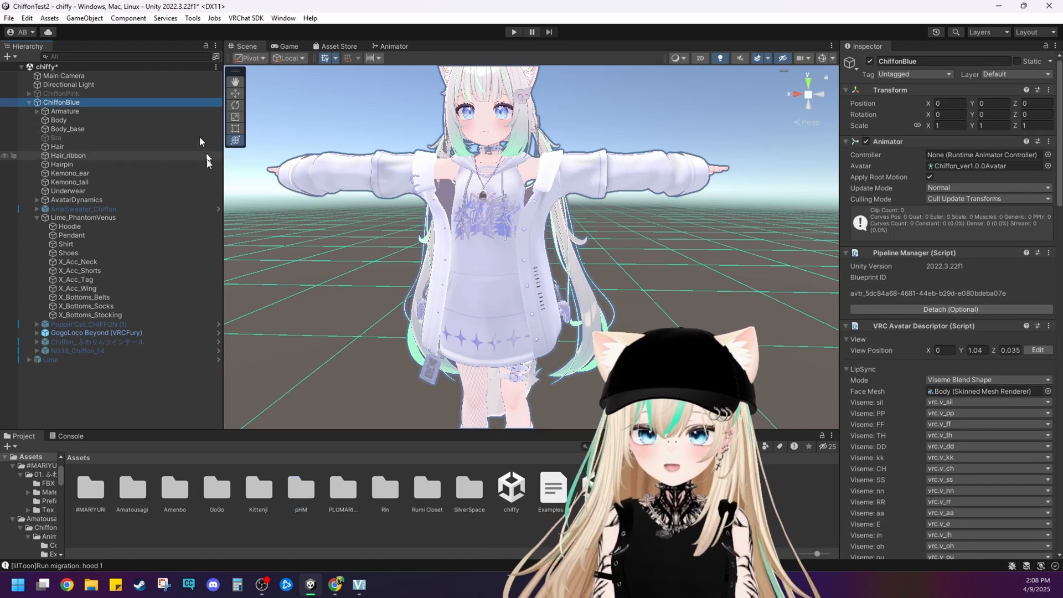
right_click(60, 102)
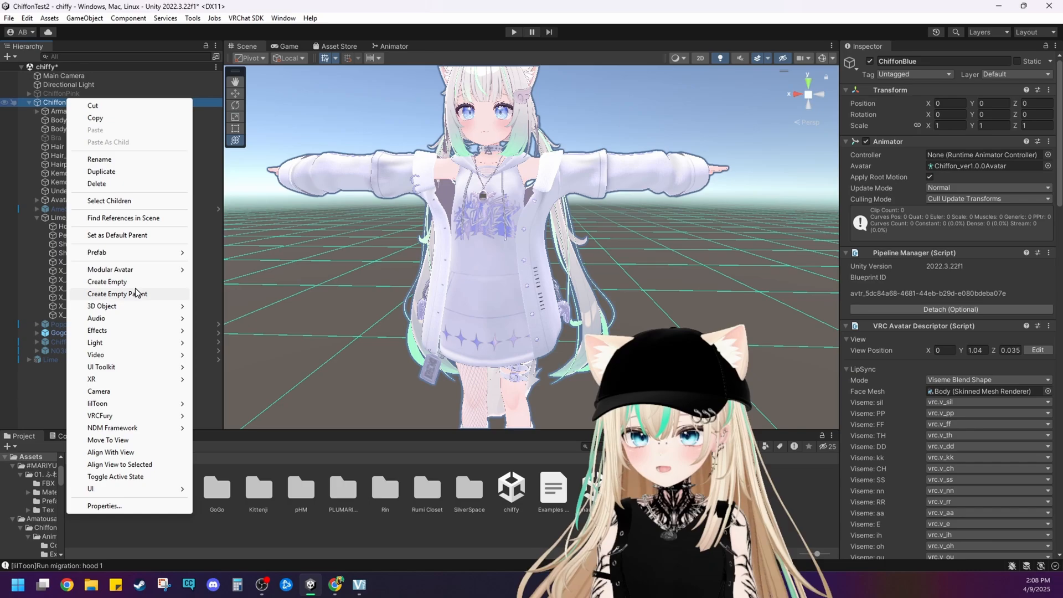
left_click(106, 282)
type("Emotes")
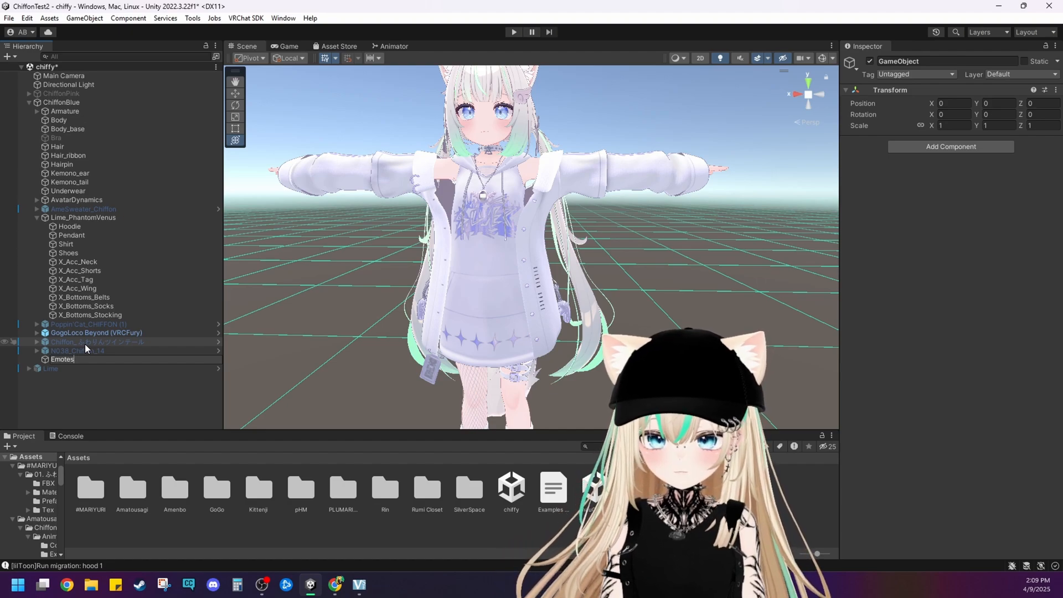
- Attach a VRCEmoteManager component to Emotes and add a first empty emote slot
left_click(62, 359)
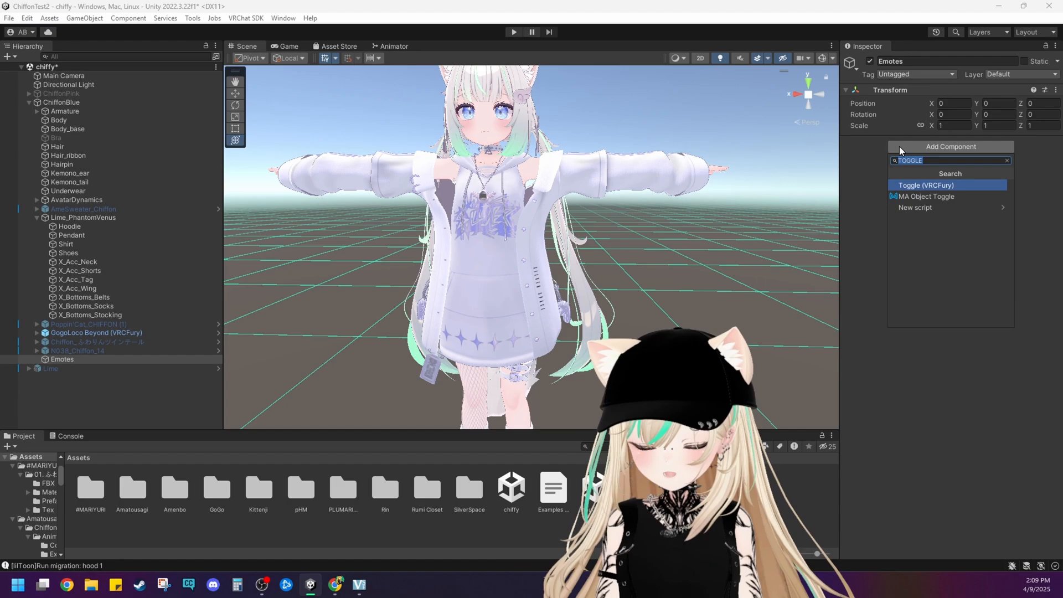
type("vrc emot")
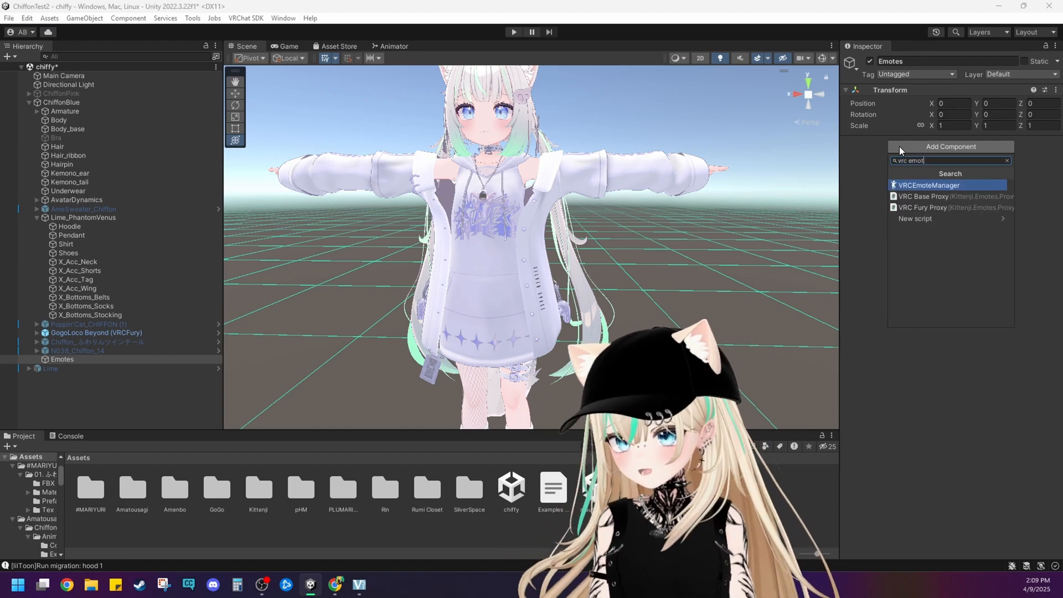
left_click(928, 185)
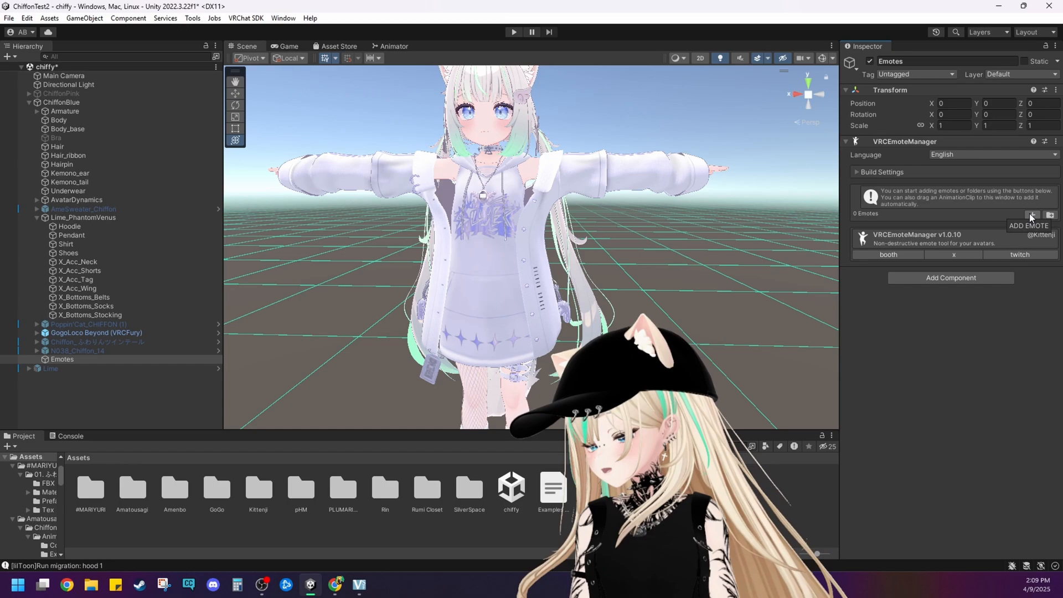
left_click(1032, 216)
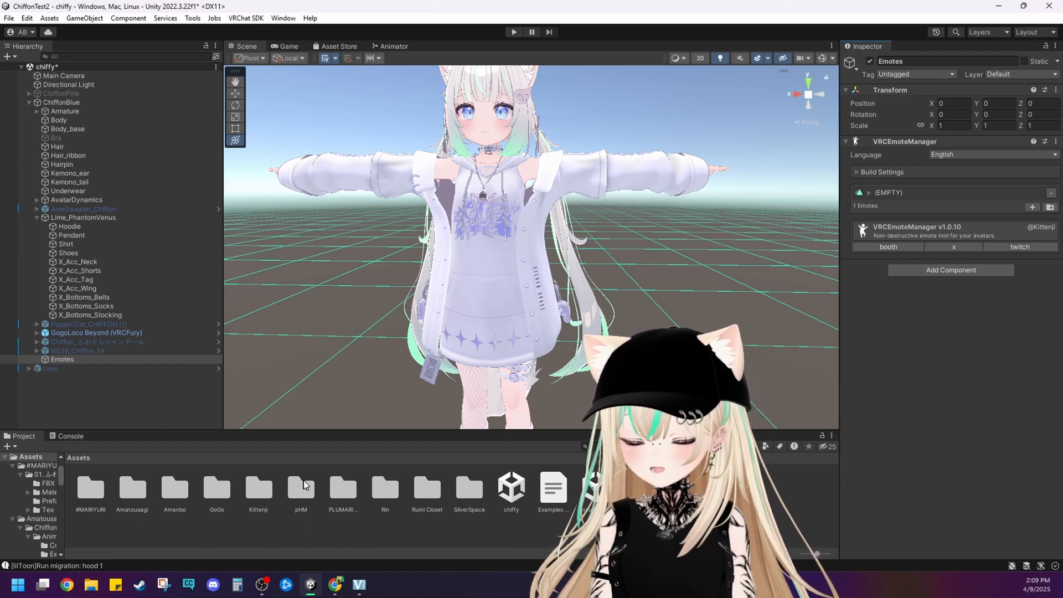
- From the pHM > Arona Dance folder, add the Arona Dance clip as an emote on Emotes
double_click(302, 489)
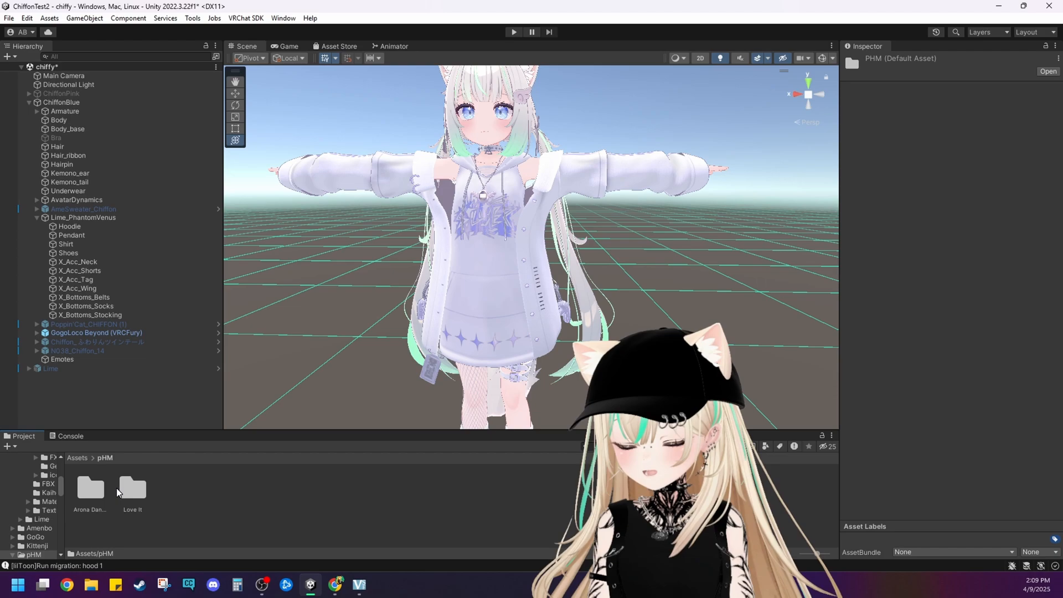
double_click(90, 487)
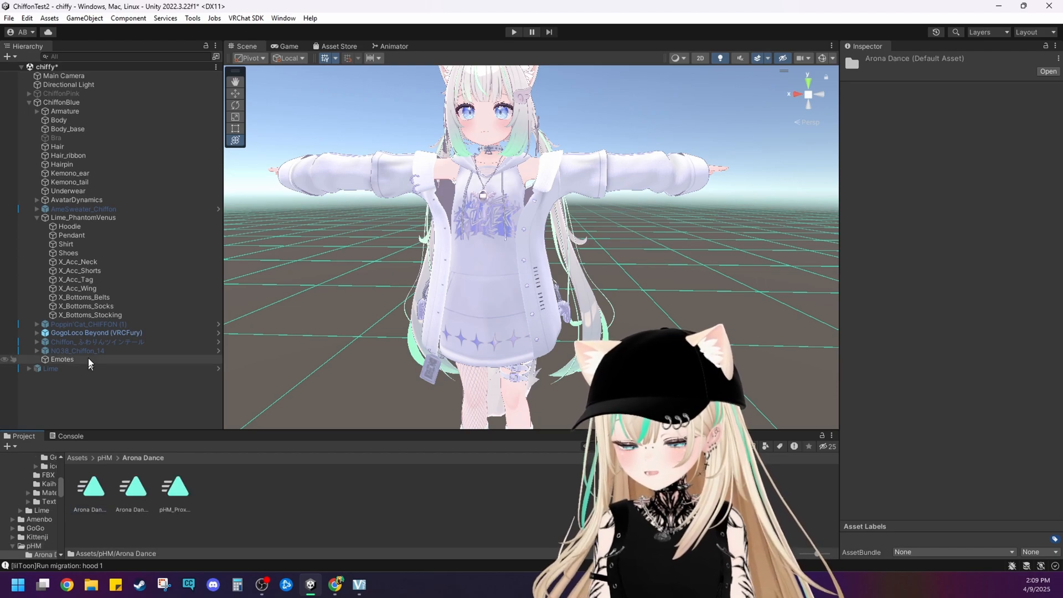
left_click(61, 359)
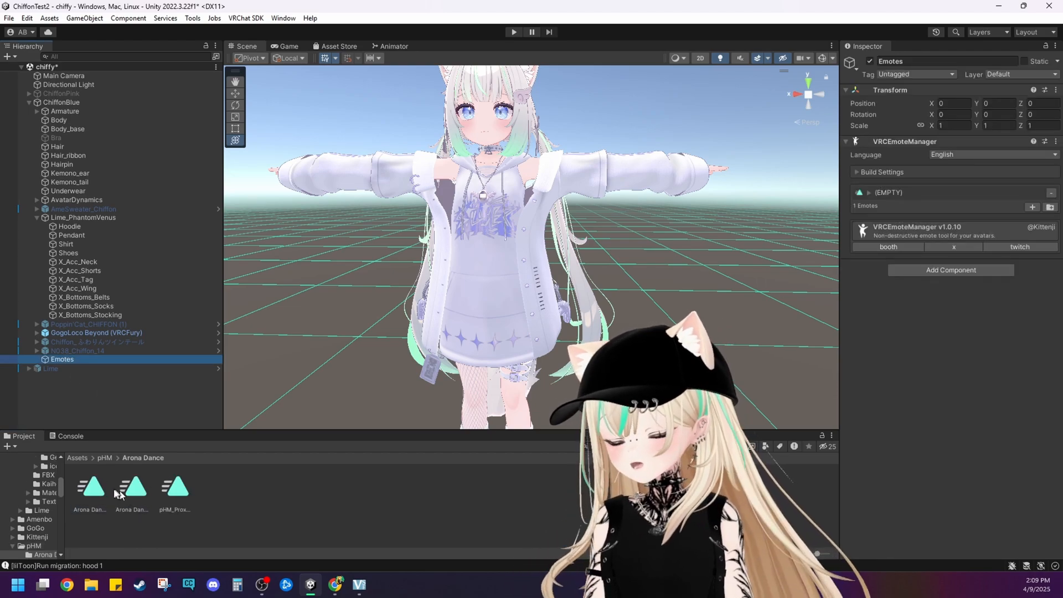
left_click(1031, 207)
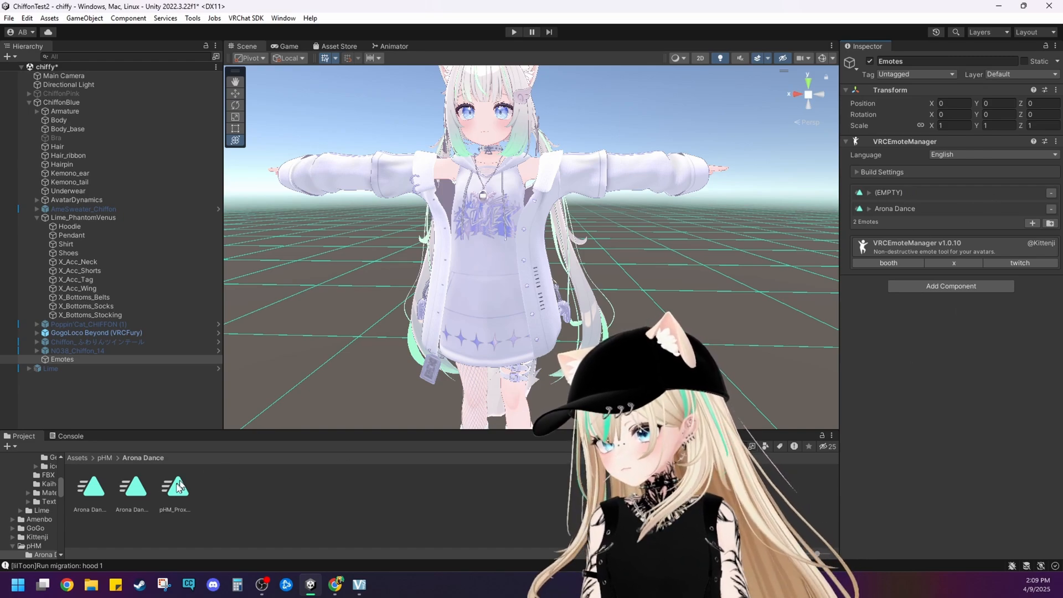
- Inspect the Arona Dance clips, then add Arona Dance_Snappy as a third emote
left_click(132, 487)
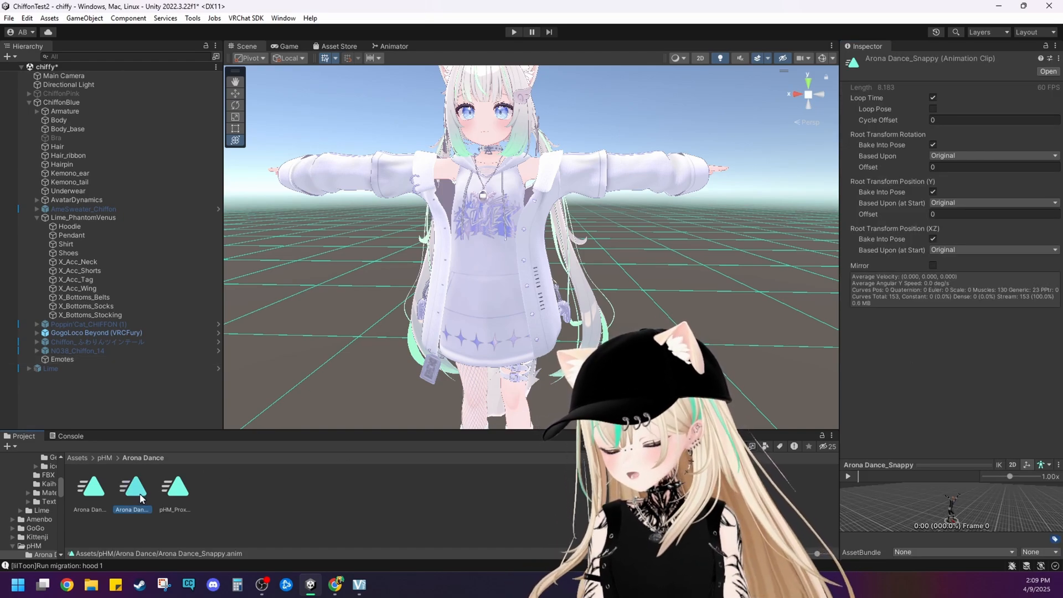
left_click(90, 487)
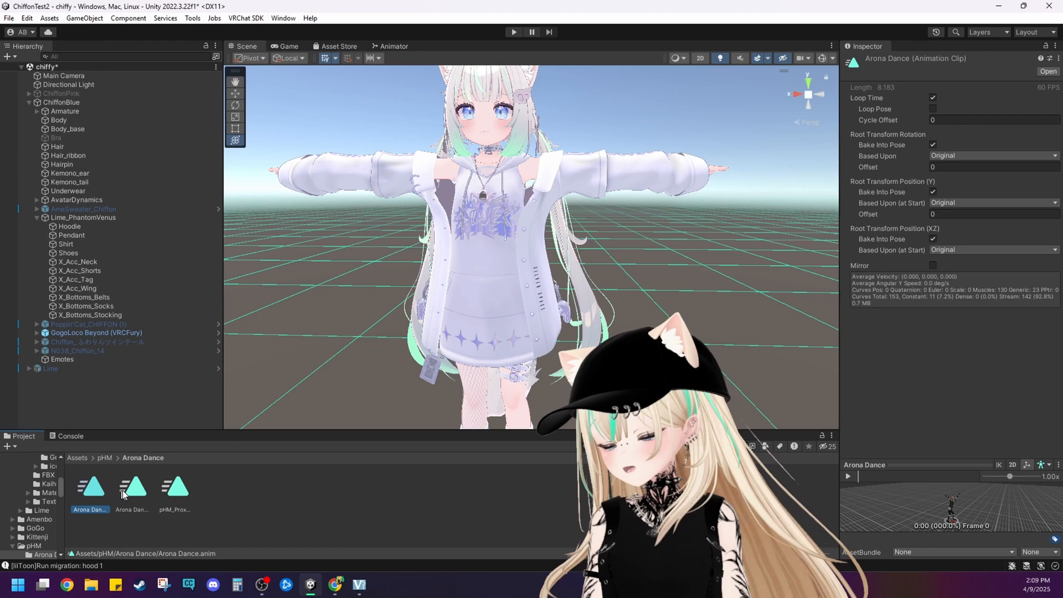
left_click(132, 487)
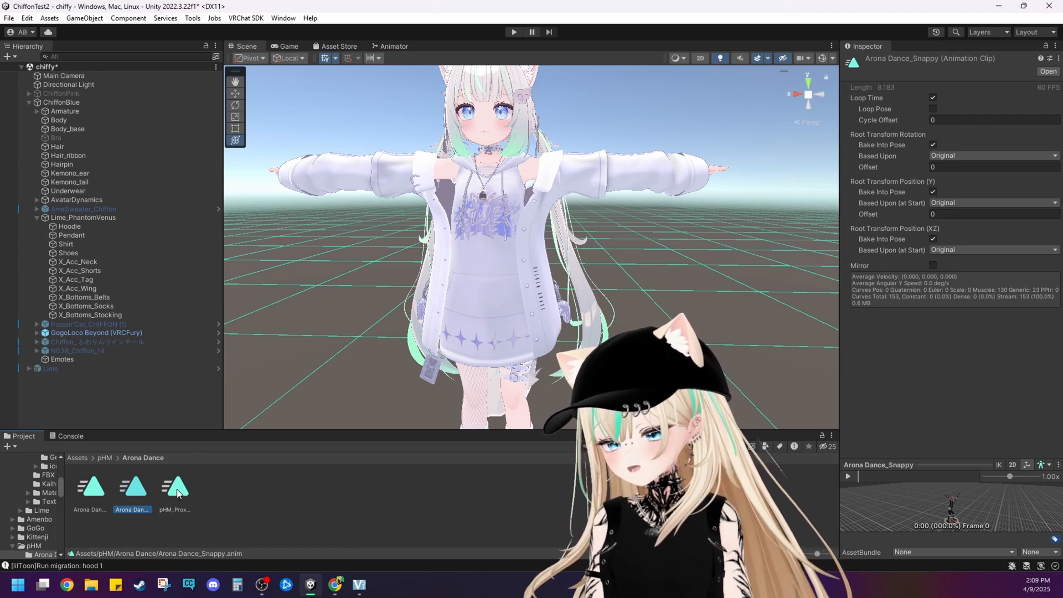
left_click(174, 487)
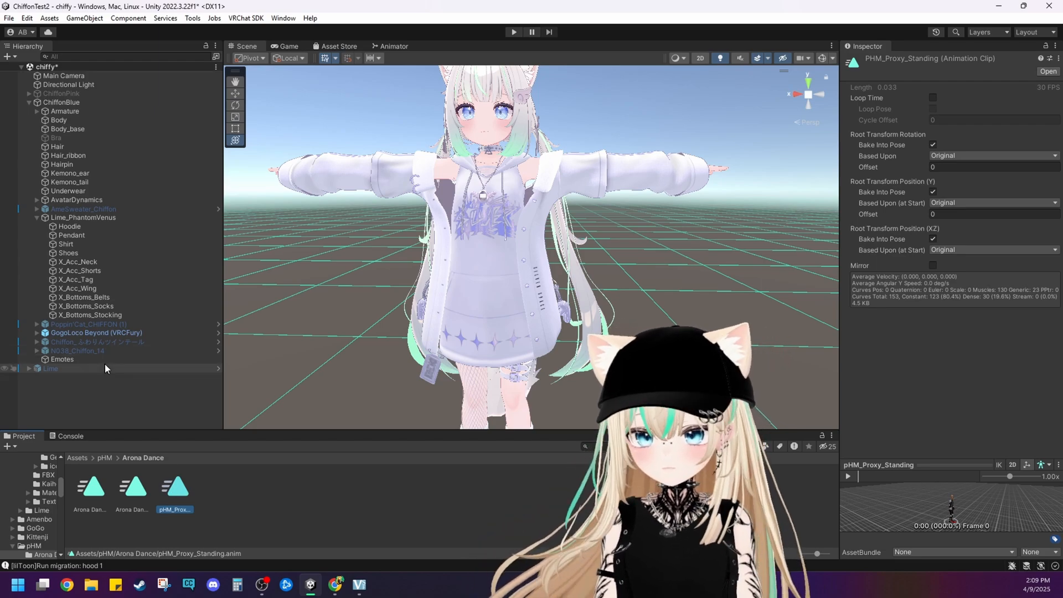
left_click(62, 359)
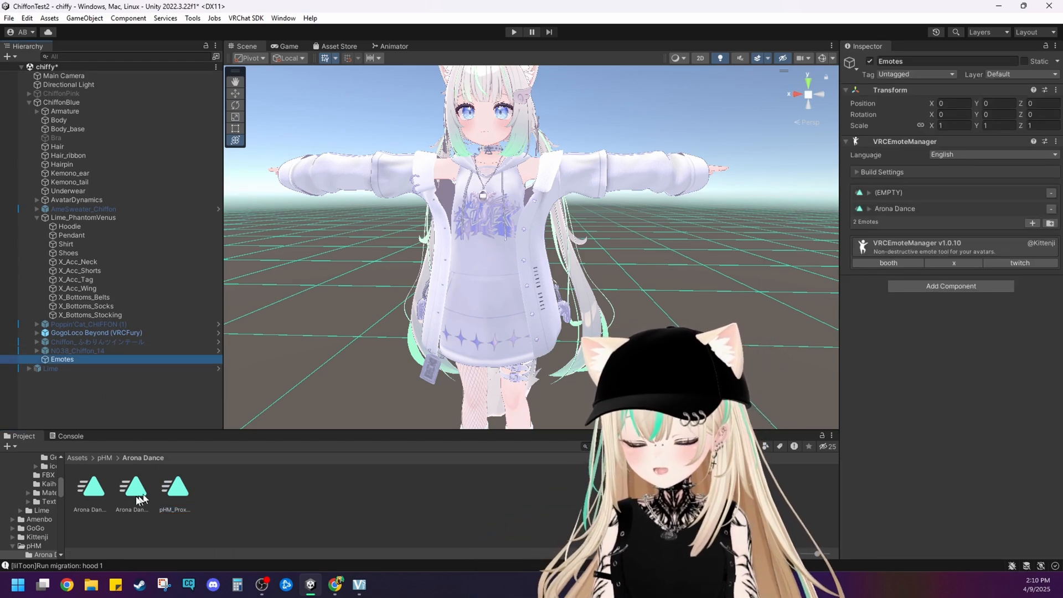
left_click(1032, 238)
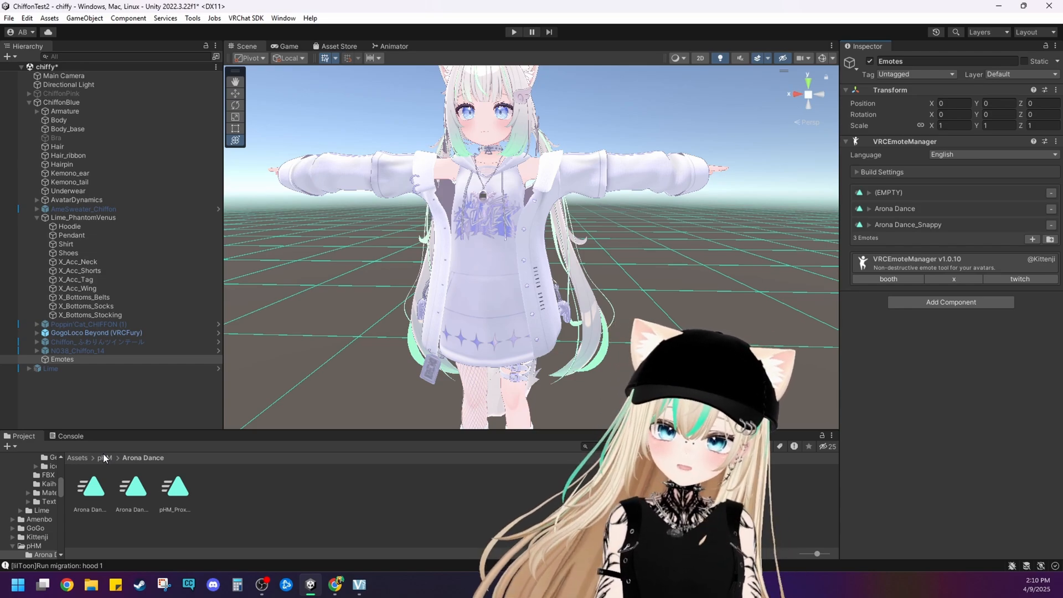
- Browse the Love It folder's Full2End, IntroOnly, Loop and standing proxy clips
left_click(104, 457)
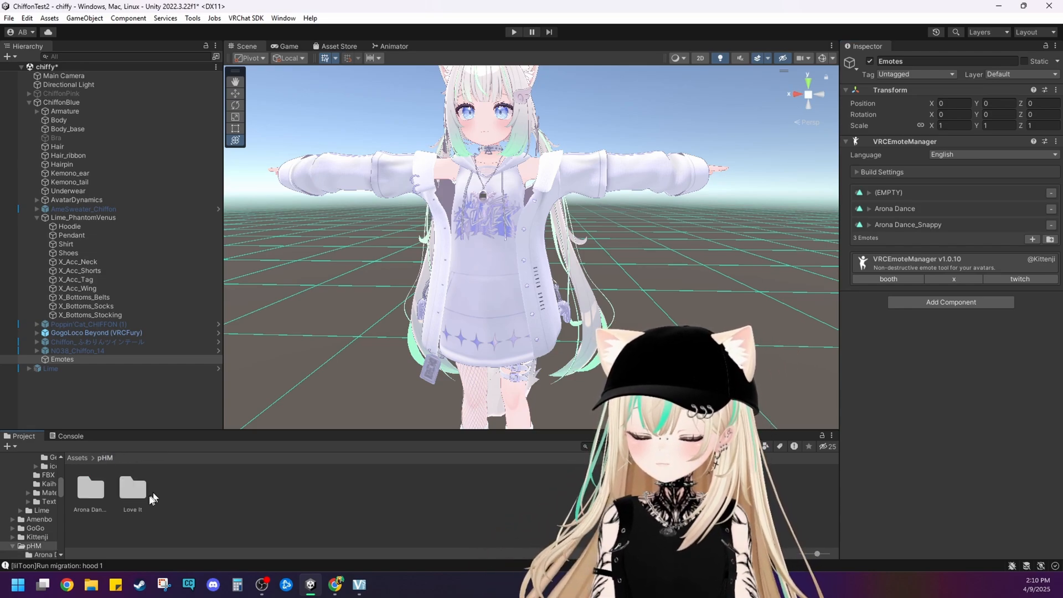
double_click(132, 488)
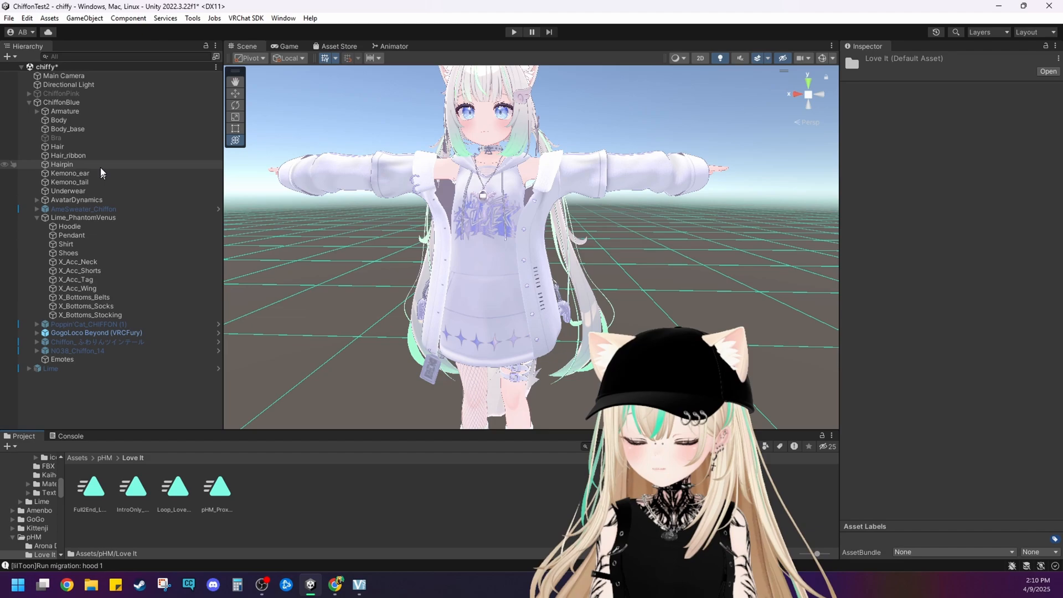
left_click(89, 486)
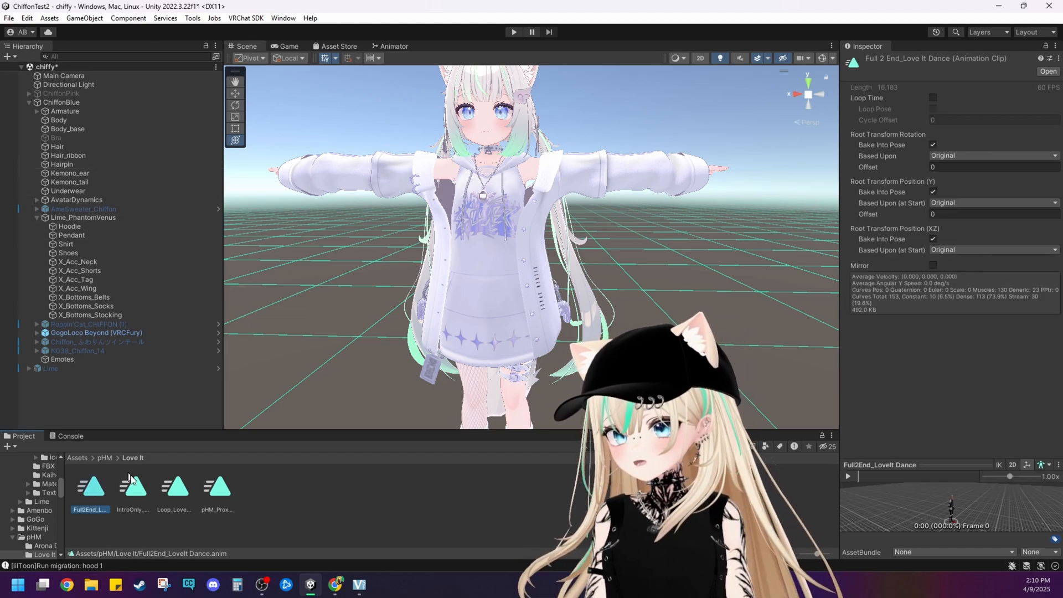
left_click(132, 487)
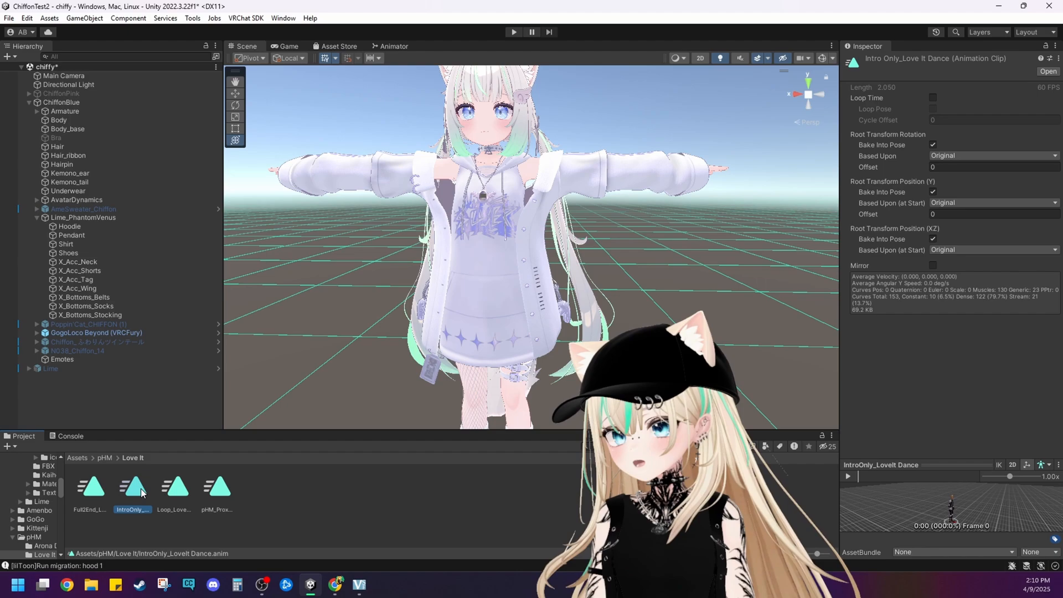
left_click(174, 487)
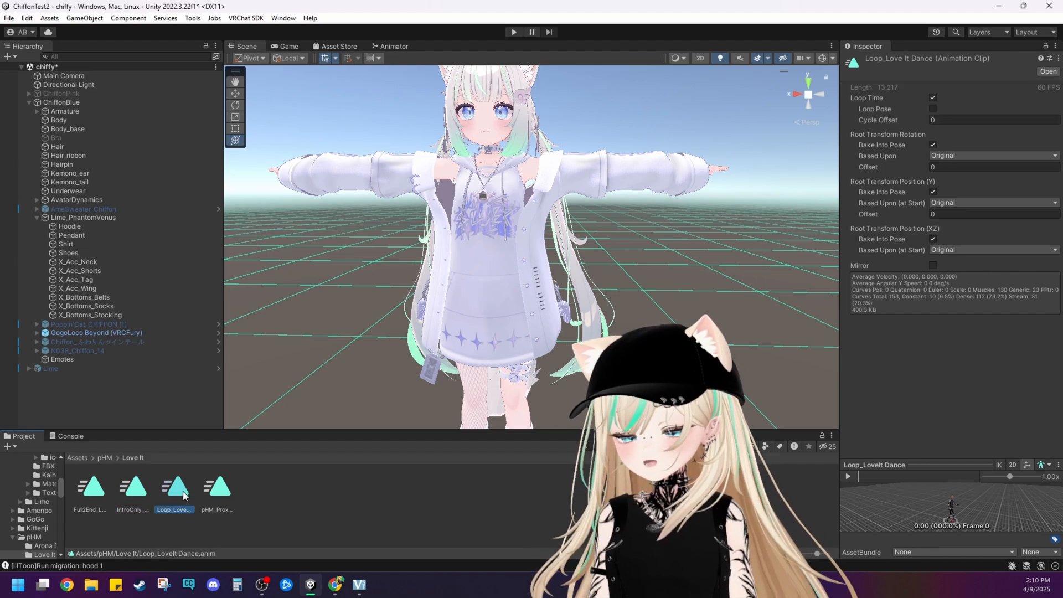
left_click(216, 487)
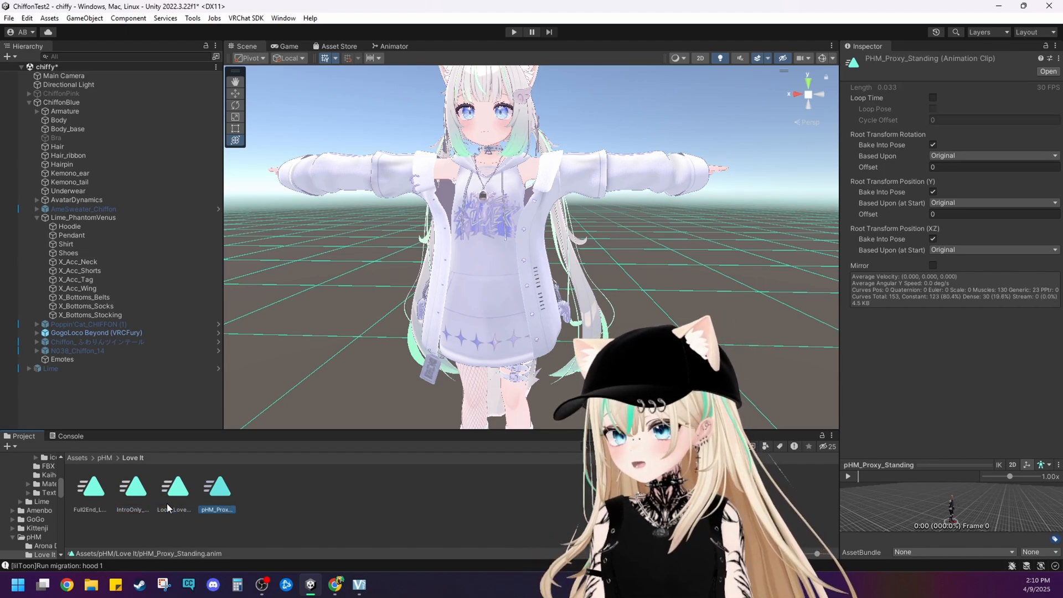
left_click(132, 486)
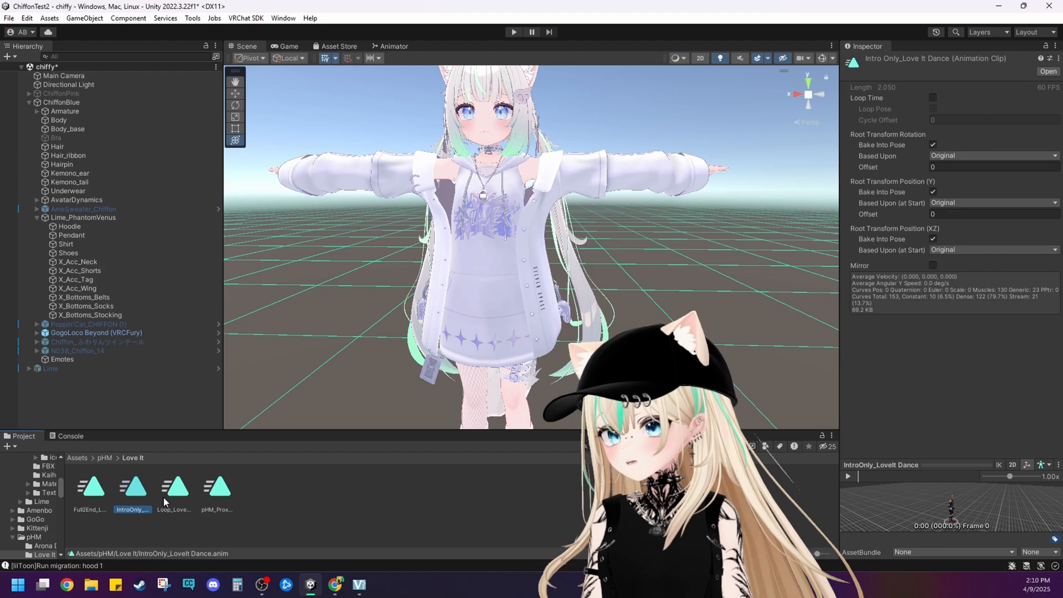
left_click(175, 487)
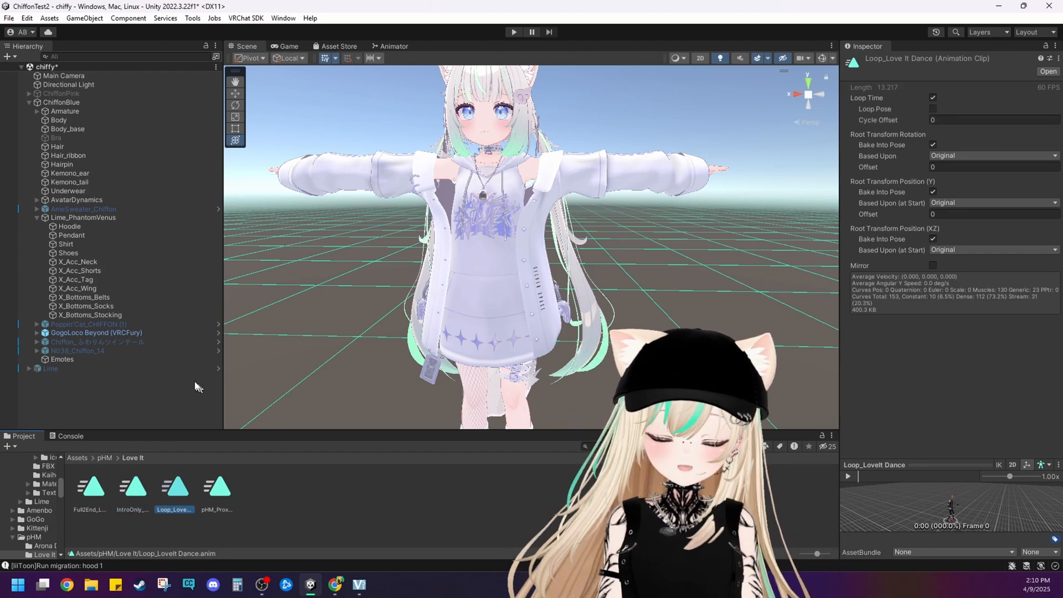
- Add Loop_LoveIt Dance and Full2End_LoveIt Dance to the Emotes list, making five emotes
left_click(61, 358)
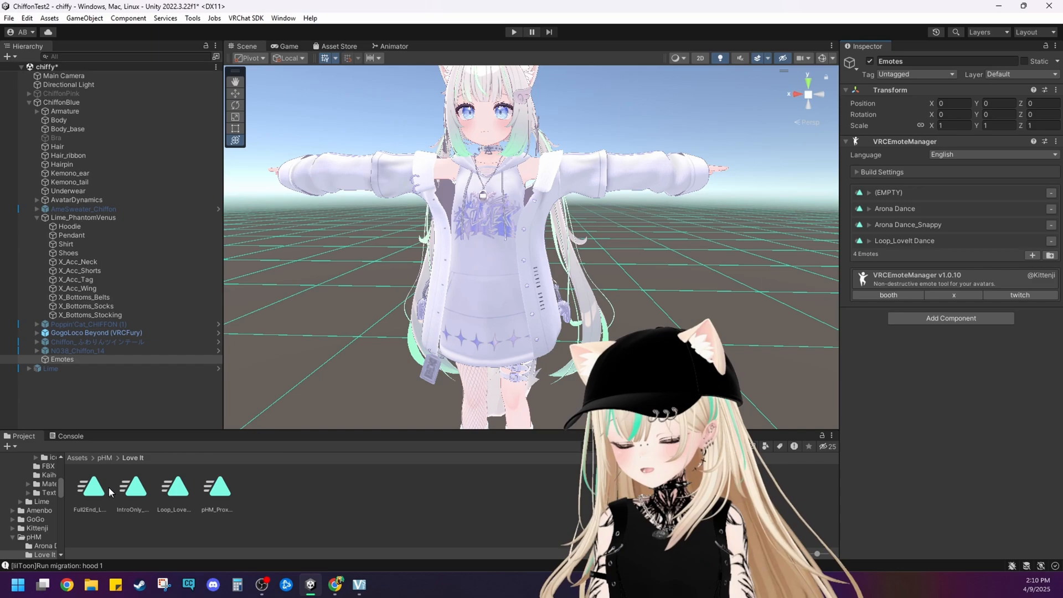
left_click(1032, 256)
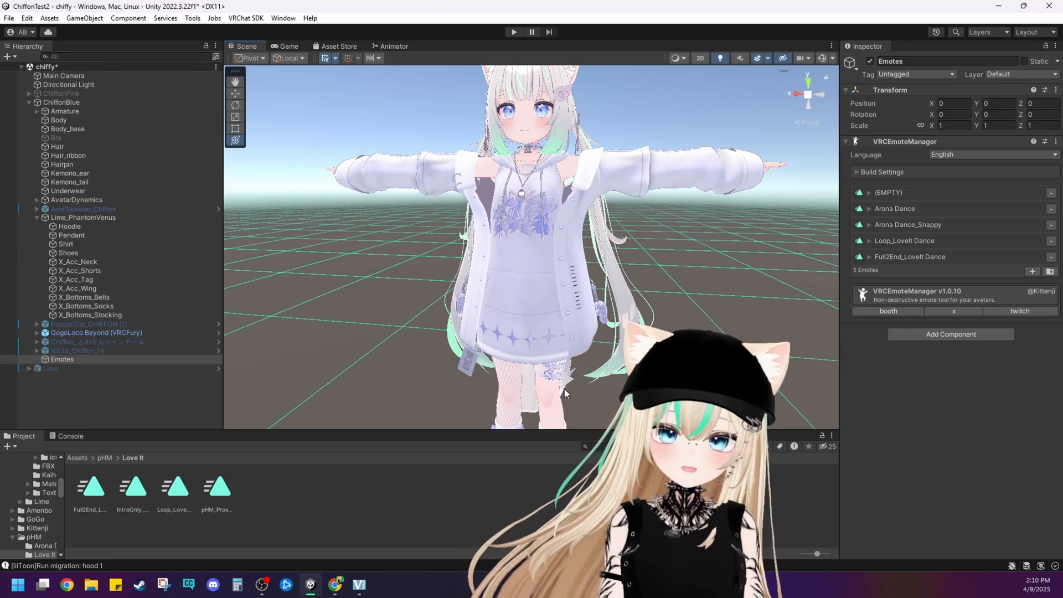
- Enter Play mode, launch Gesture Manager Emulator and toggle Hair Change in the radial menu
left_click(512, 33)
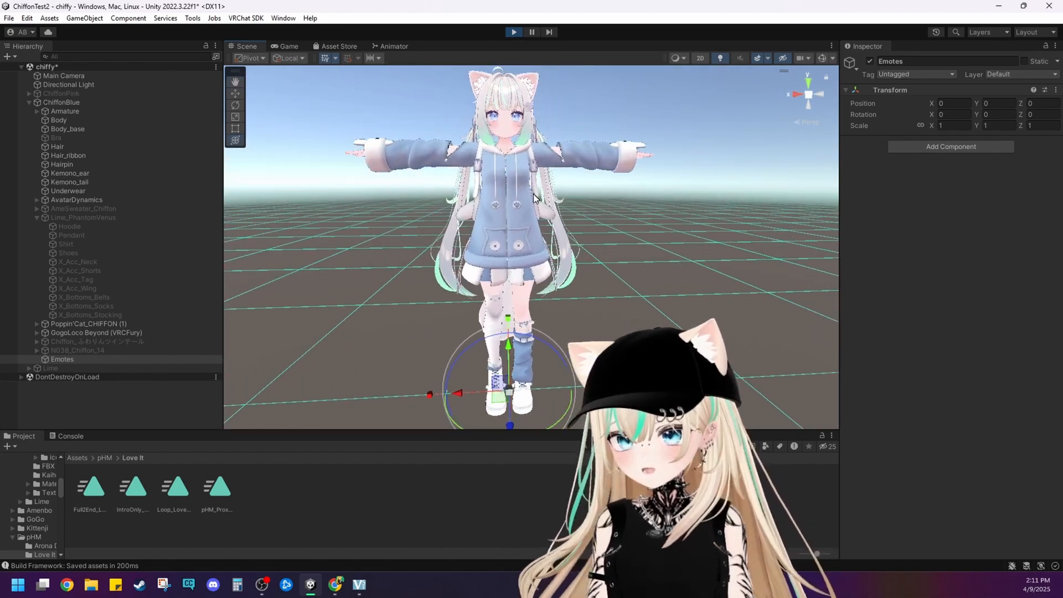
left_click(192, 18)
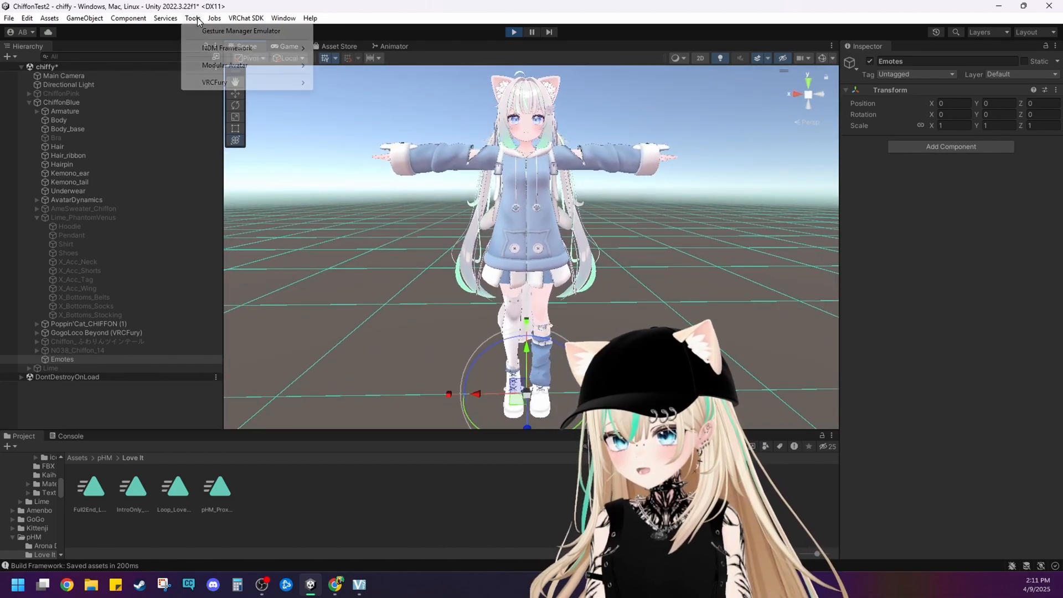
left_click(240, 31)
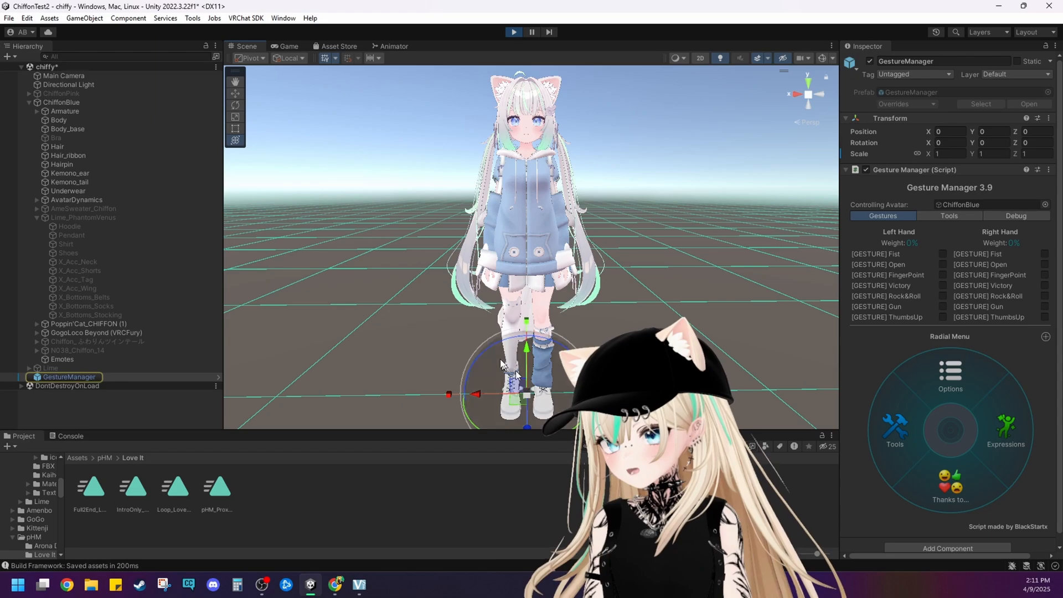
left_click(950, 427)
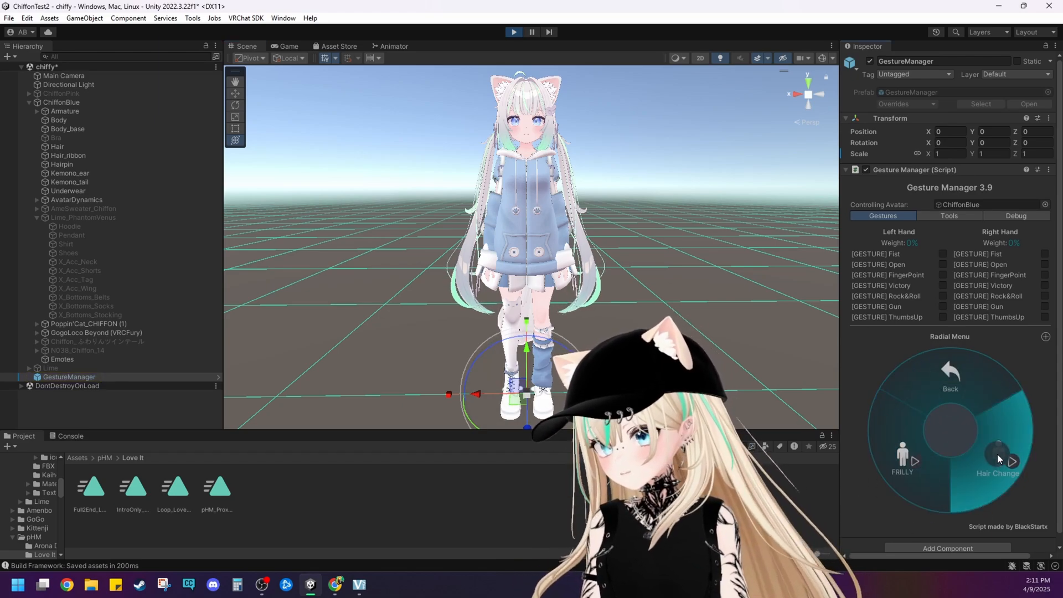
left_click(998, 457)
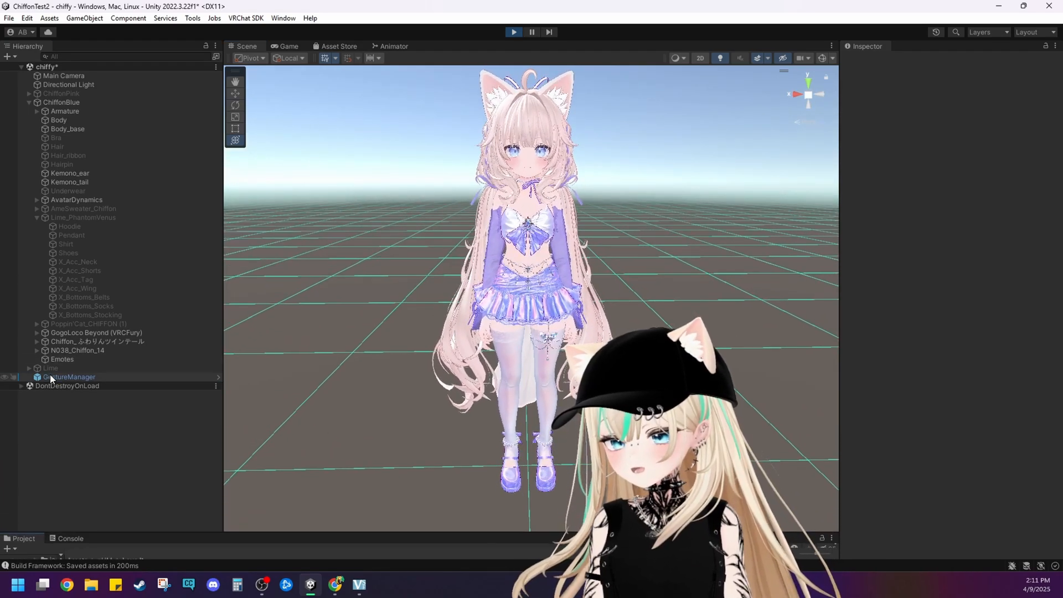
- Reach the avatar's Emote List through the Gesture Manager radial menu
left_click(70, 377)
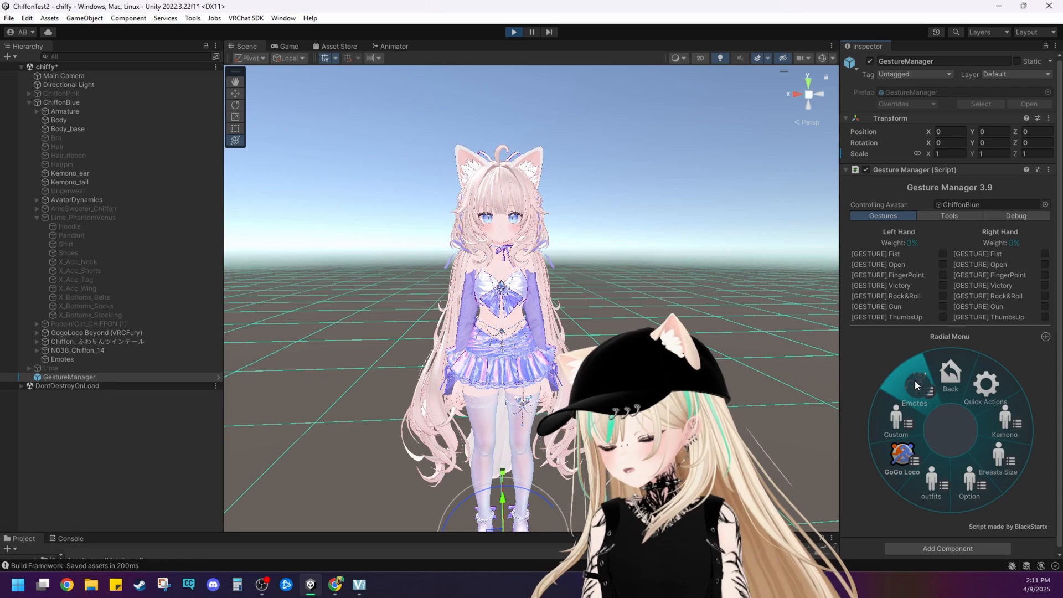
left_click(916, 380)
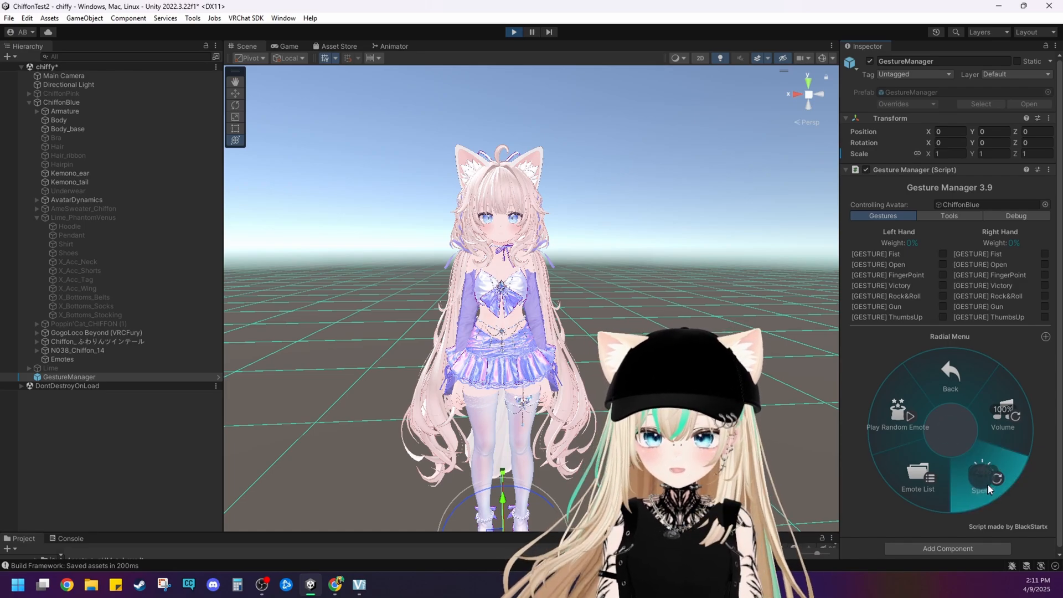
left_click(917, 475)
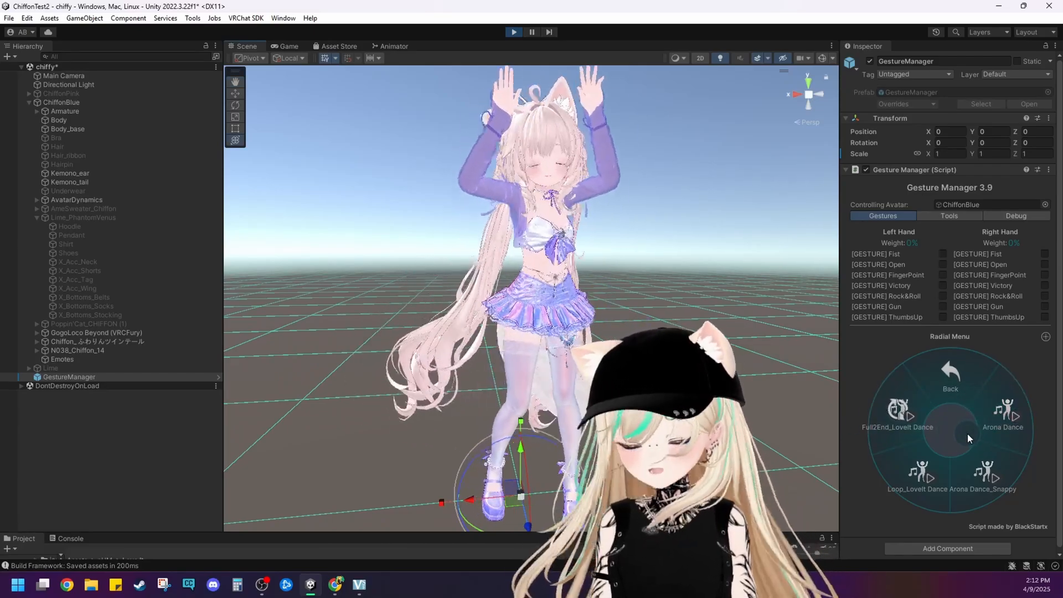
- Play the Loop_LoveIt and Full2End_LoveIt Dance emotes on the avatar
left_click(987, 472)
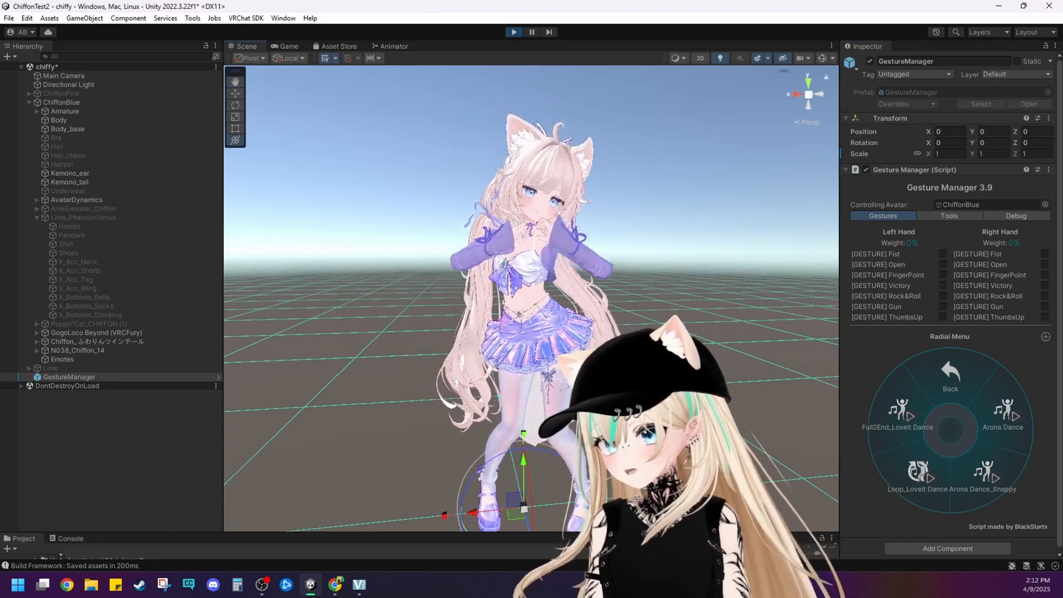
left_click(901, 407)
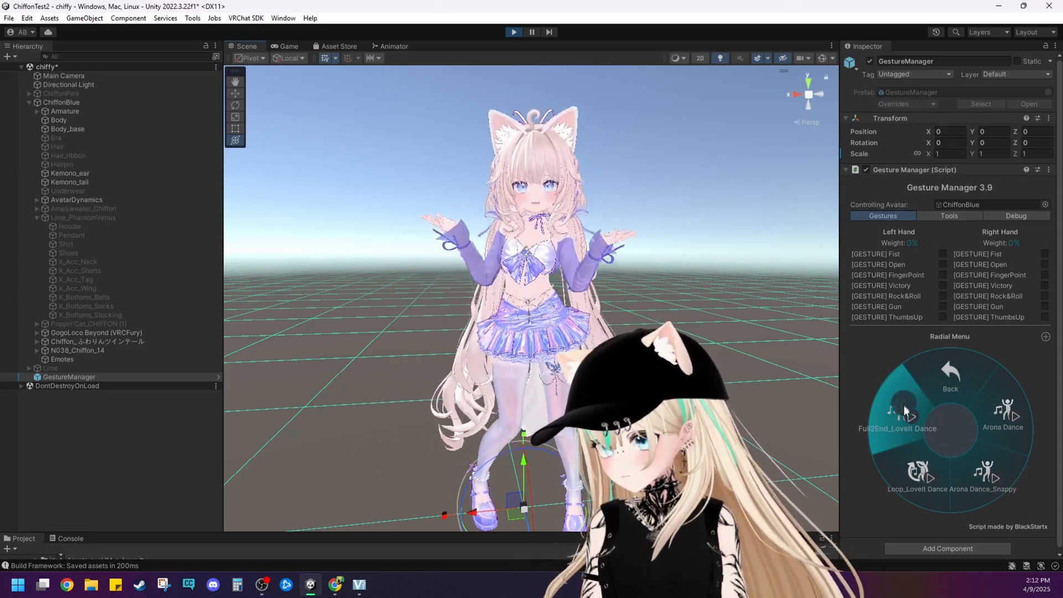
- Restore the hoodie outfit, play the Arona Dance emote, then exit Play mode
left_click(949, 373)
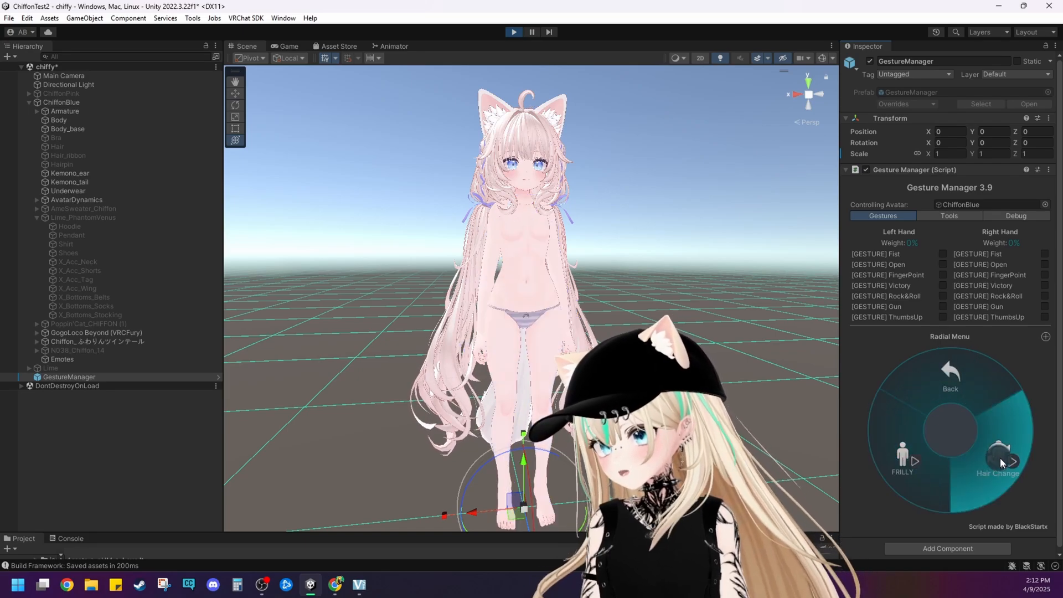
left_click(998, 460)
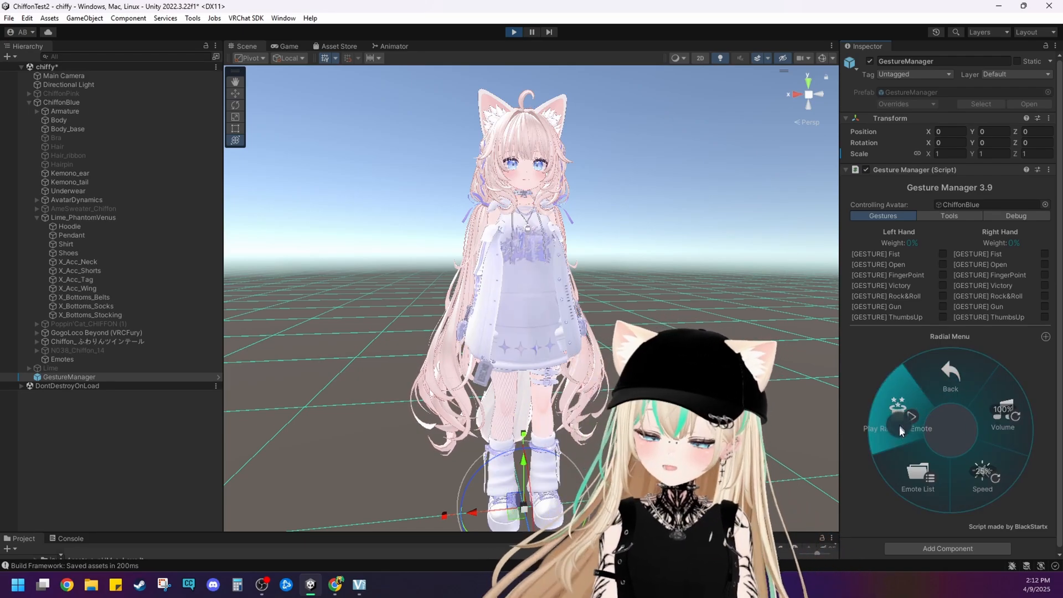
left_click(920, 416)
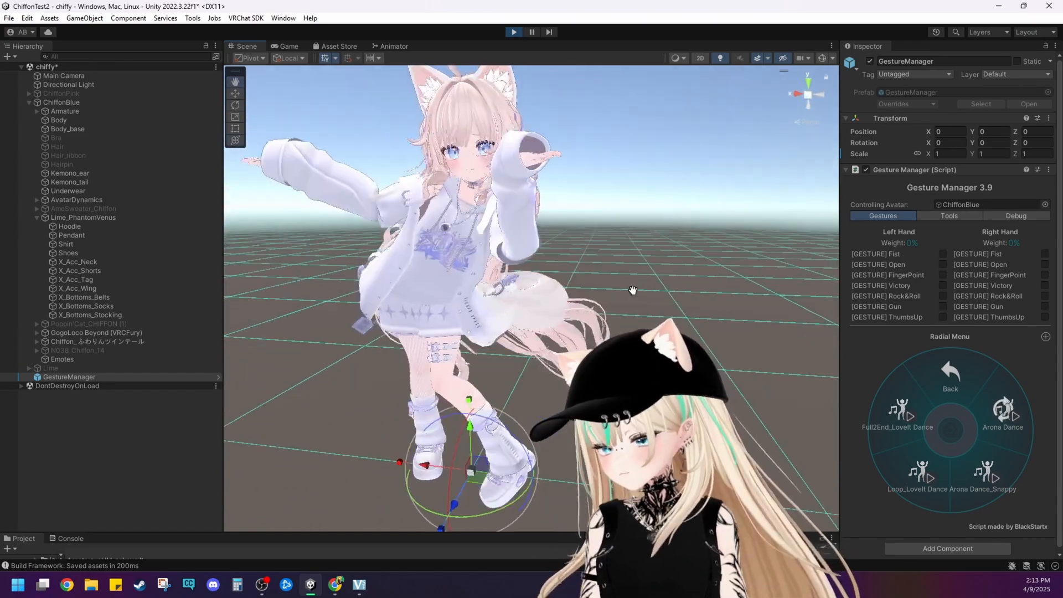
left_click(512, 32)
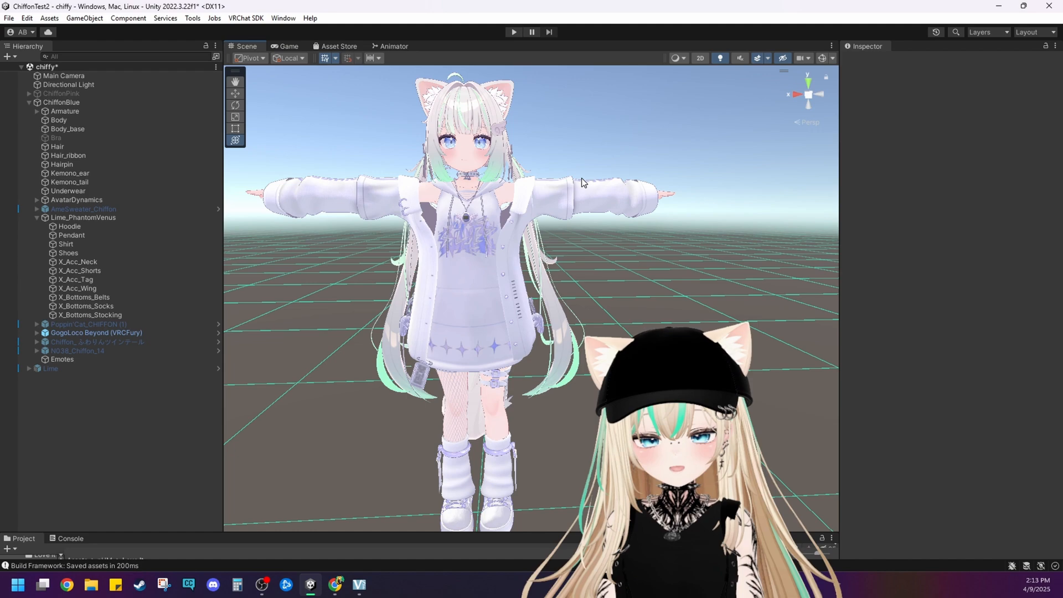
mouse_move(681, 283)
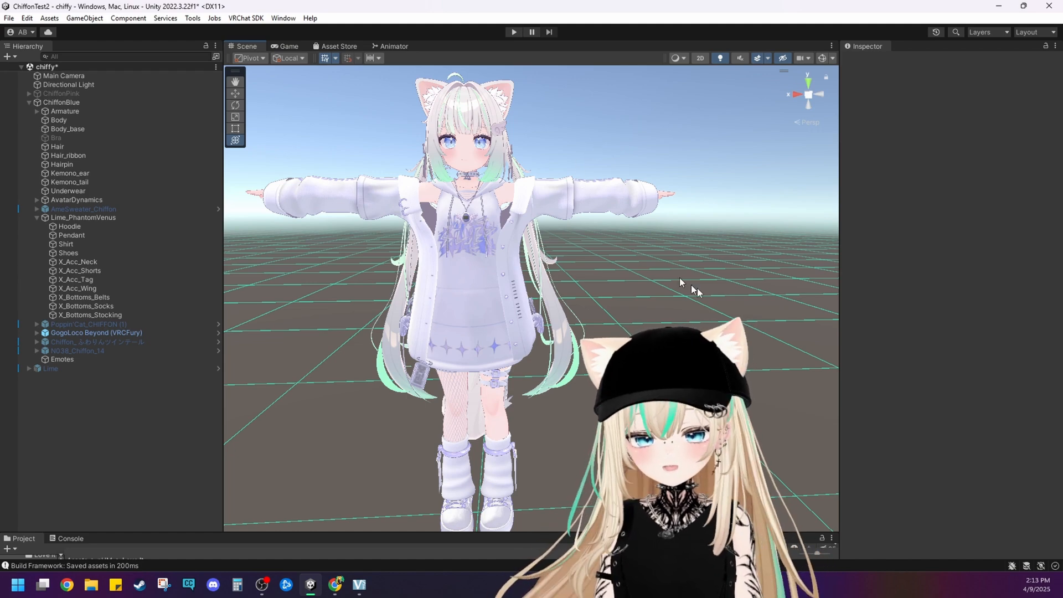